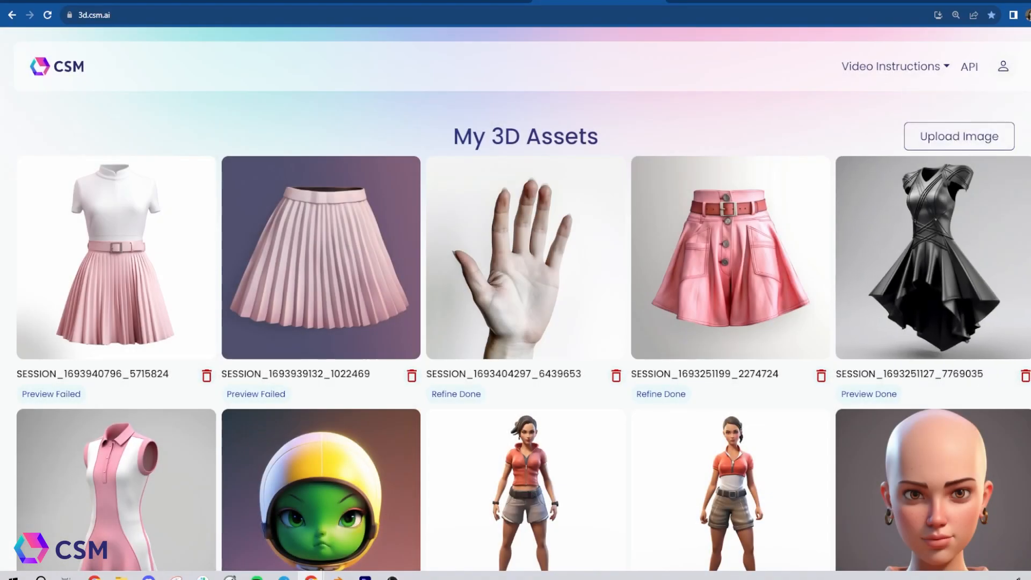
Upload the bald young woman PNG from Downloads to CSM using model version 1.2.
left_click(957, 135)
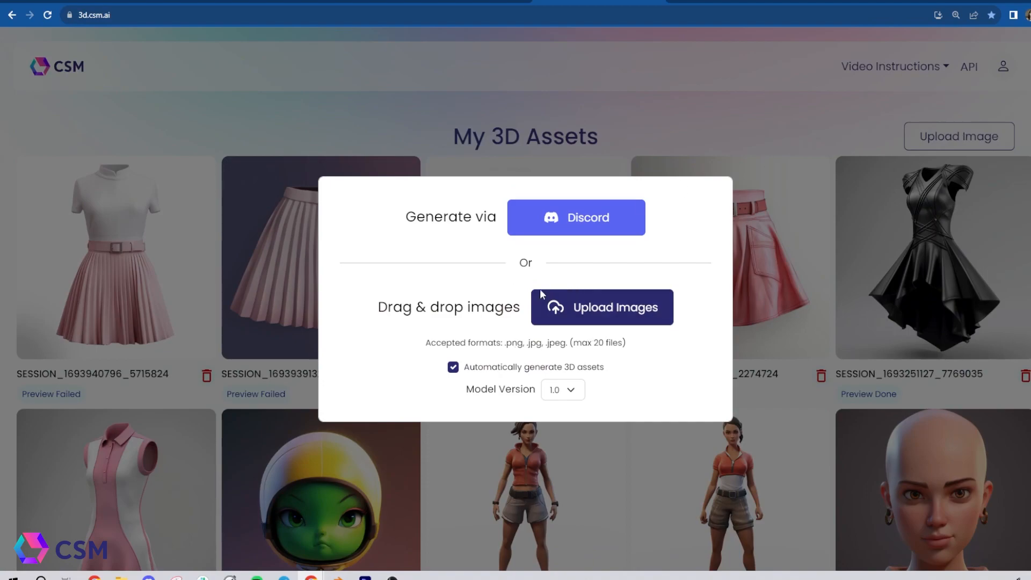
left_click(561, 389)
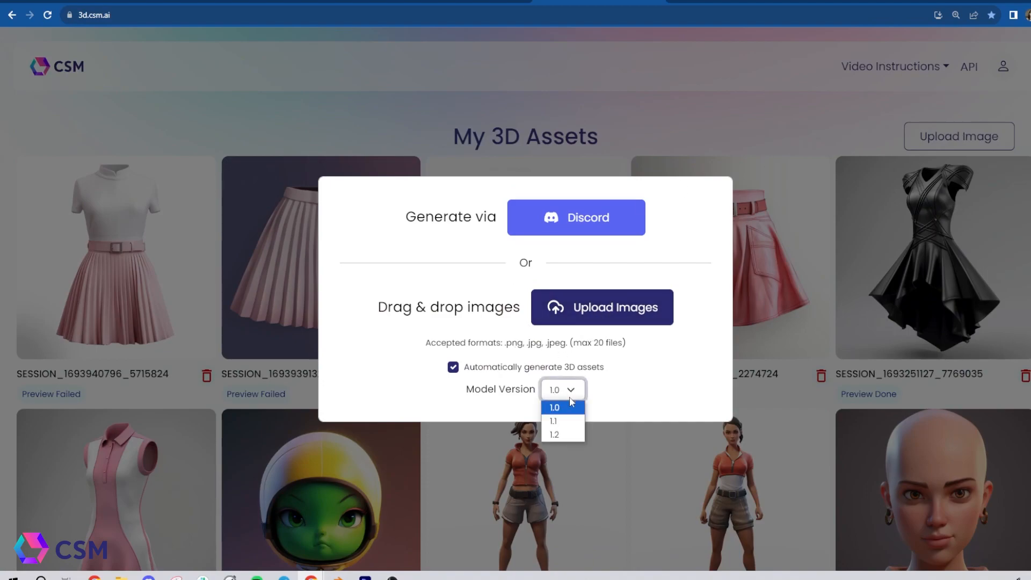
mouse_move(554, 421)
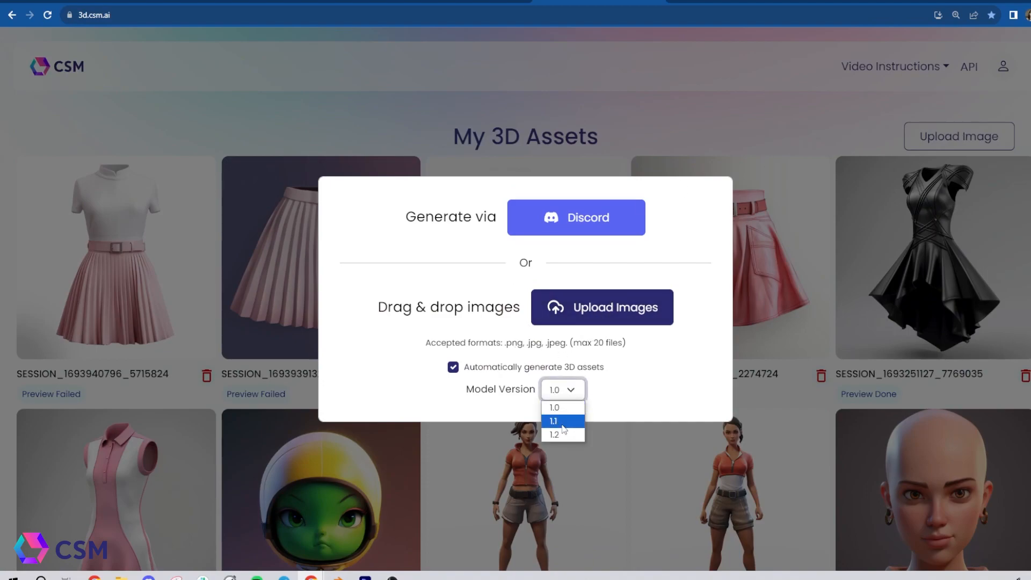
left_click(554, 435)
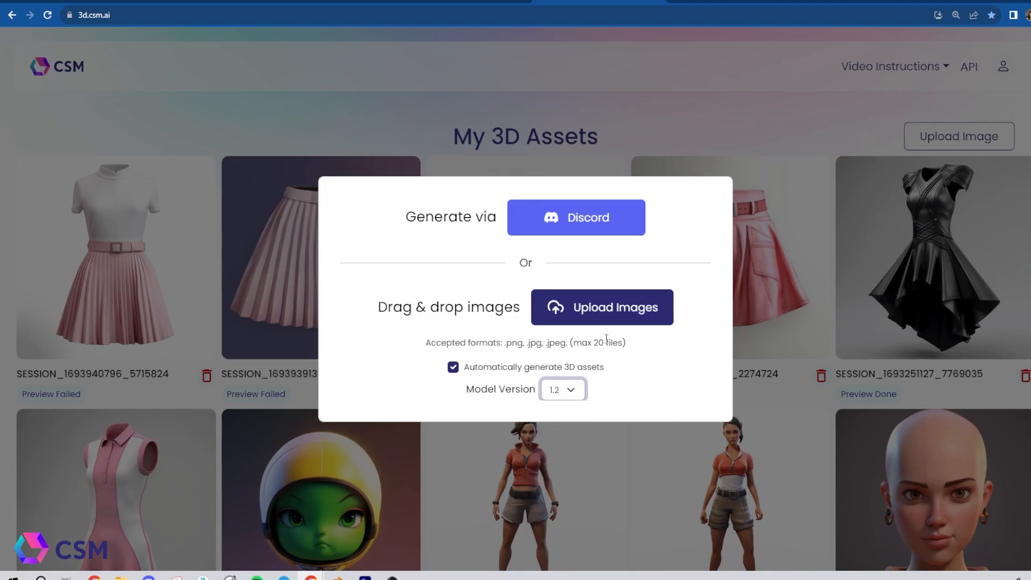
left_click(601, 308)
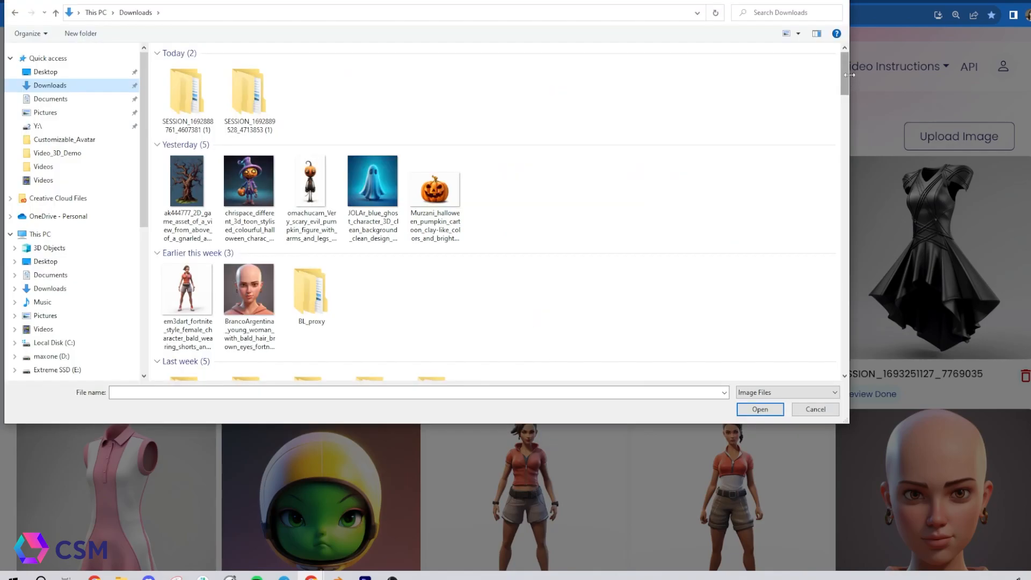
scroll("down", 3)
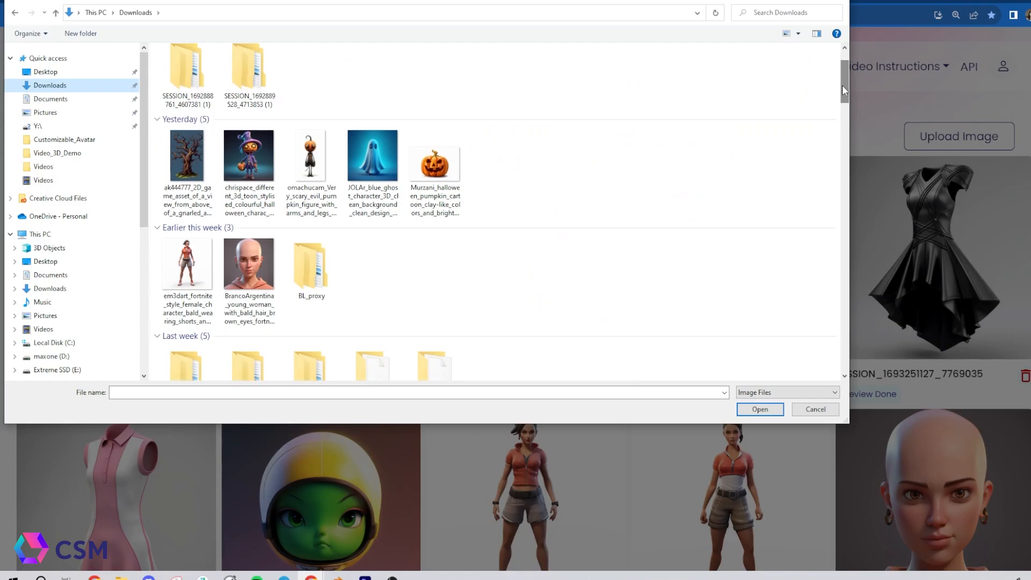
left_click(249, 265)
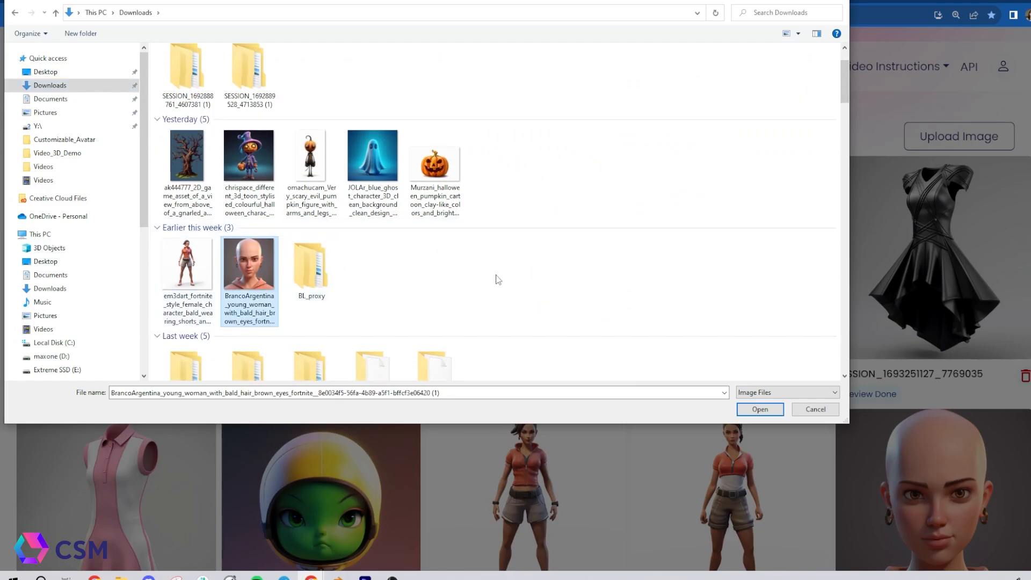
mouse_move(249, 263)
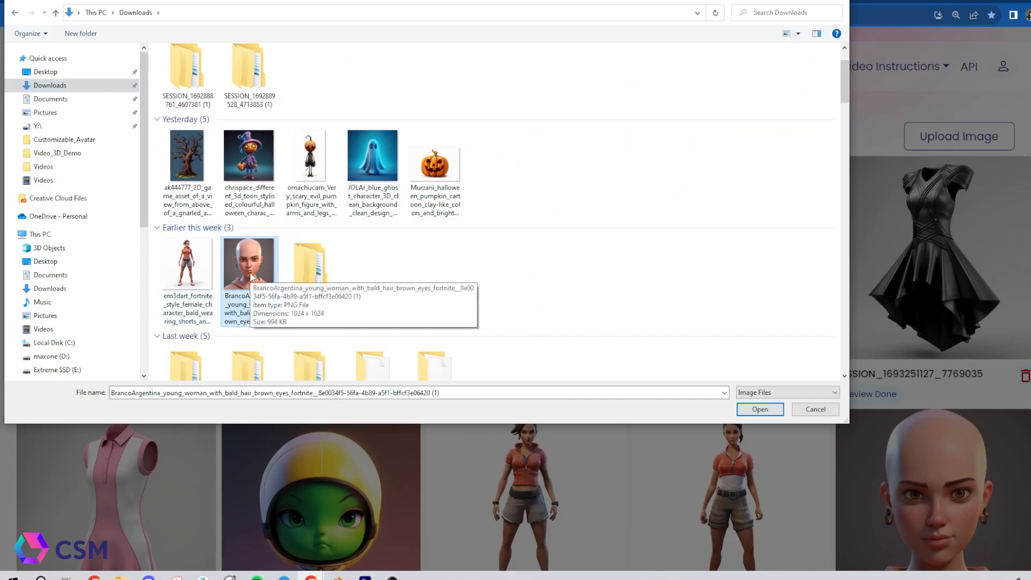
left_click(759, 409)
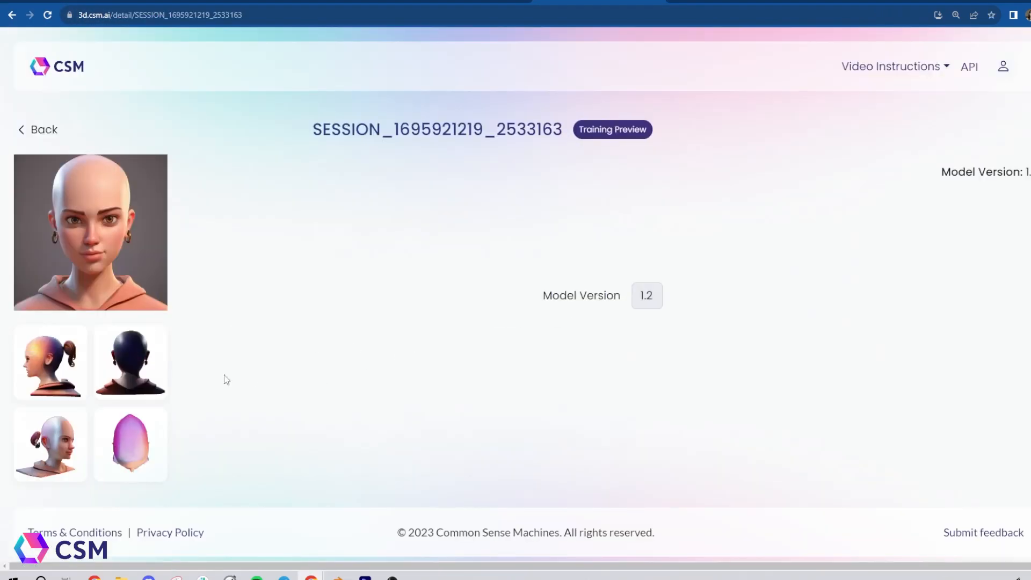
mouse_move(776, 185)
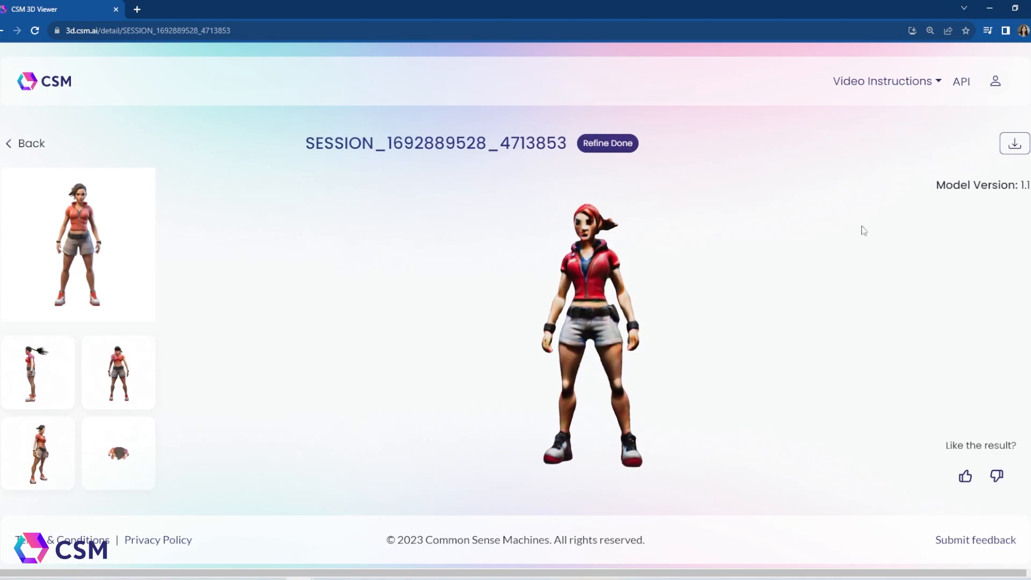
mouse_move(1014, 144)
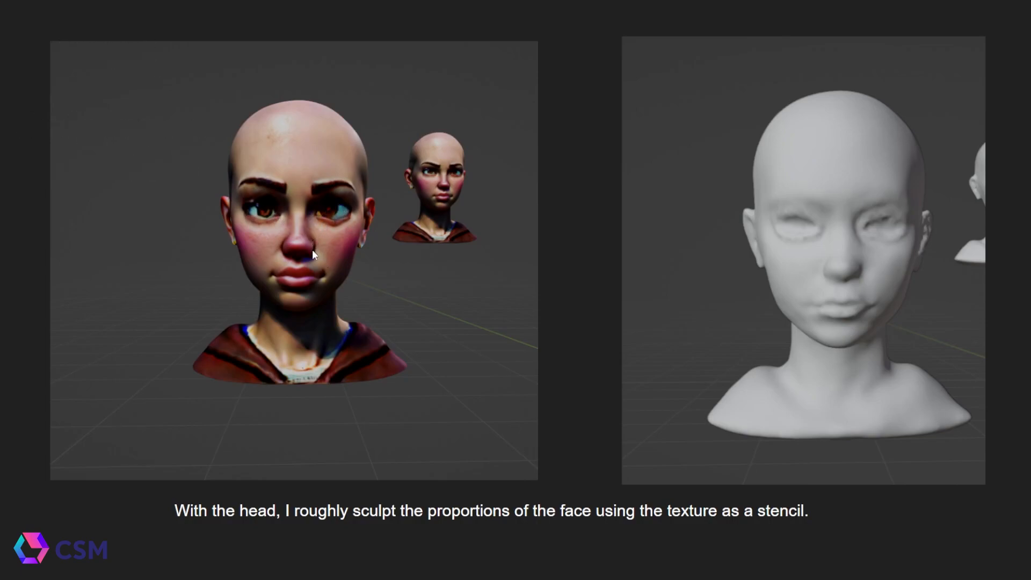
mouse_move(300, 297)
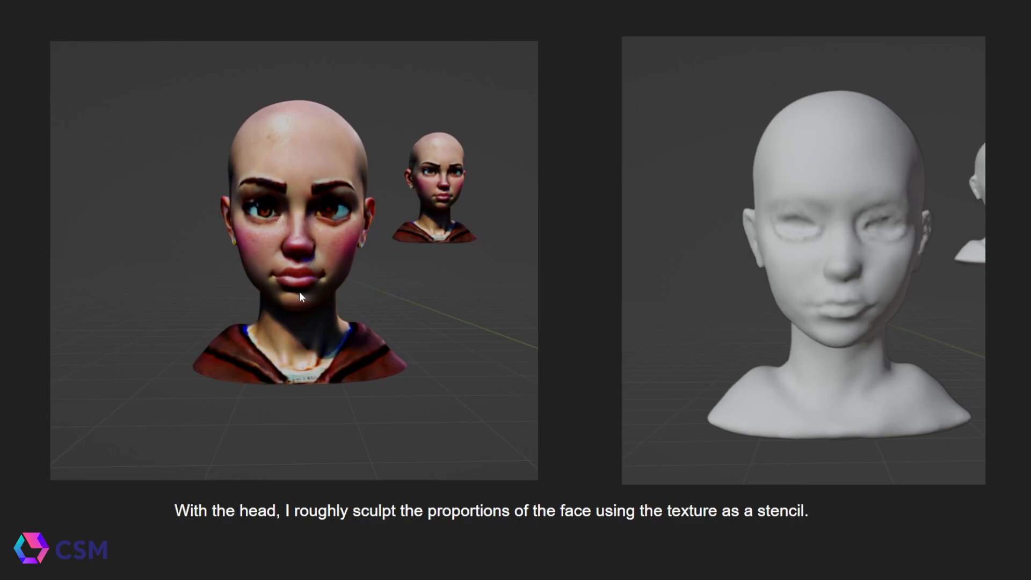
mouse_move(882, 224)
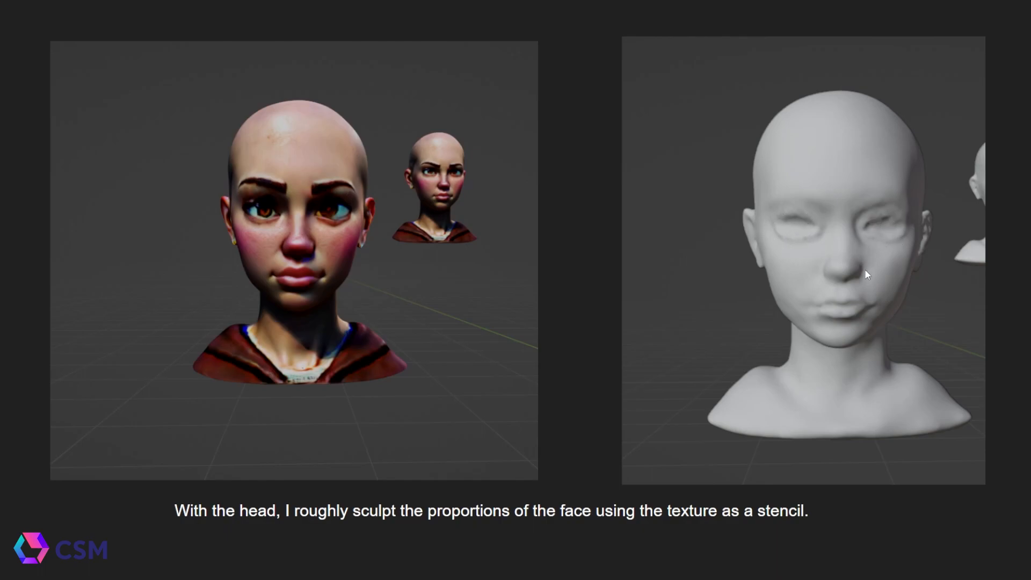
mouse_move(922, 334)
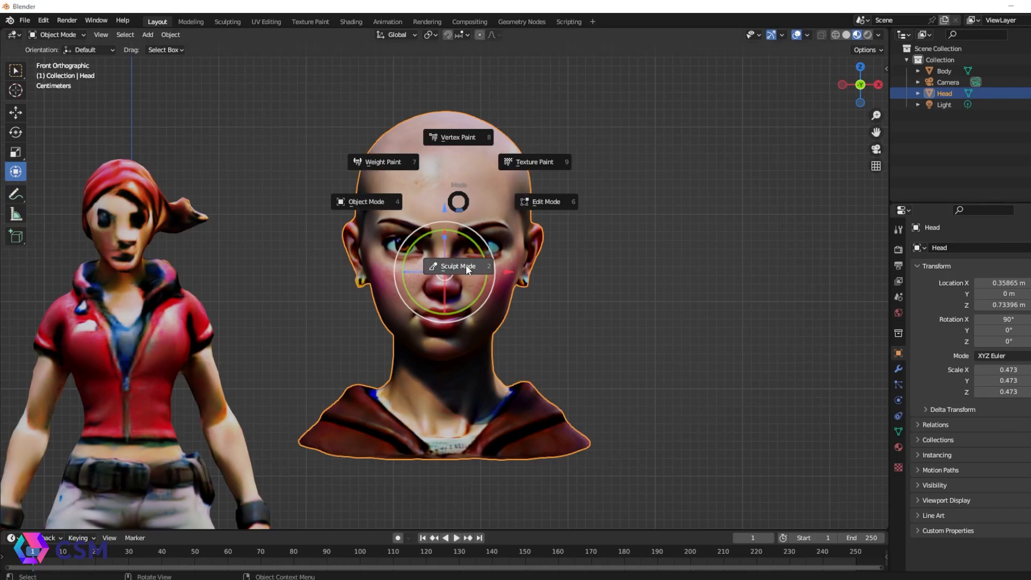
Put the Head in Sculpt Mode and toggle Solid and Material Preview shading to compare the face.
left_click(457, 266)
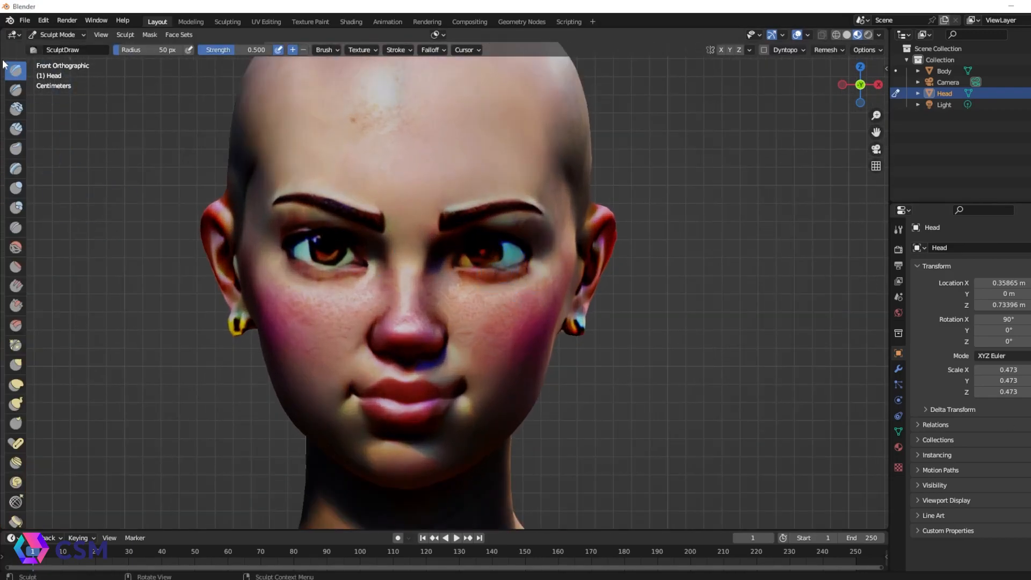
scroll("down", 3)
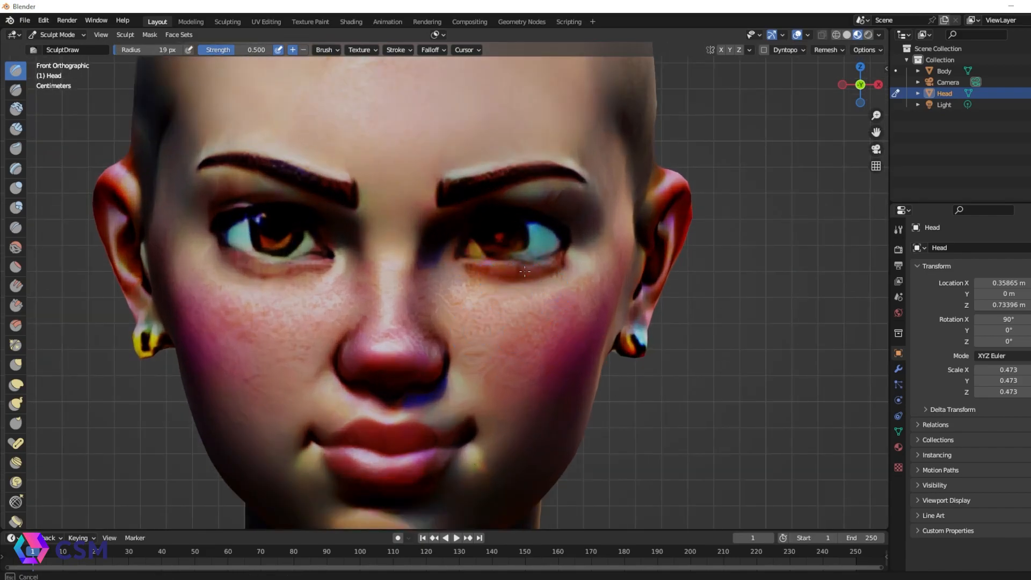
left_click(847, 35)
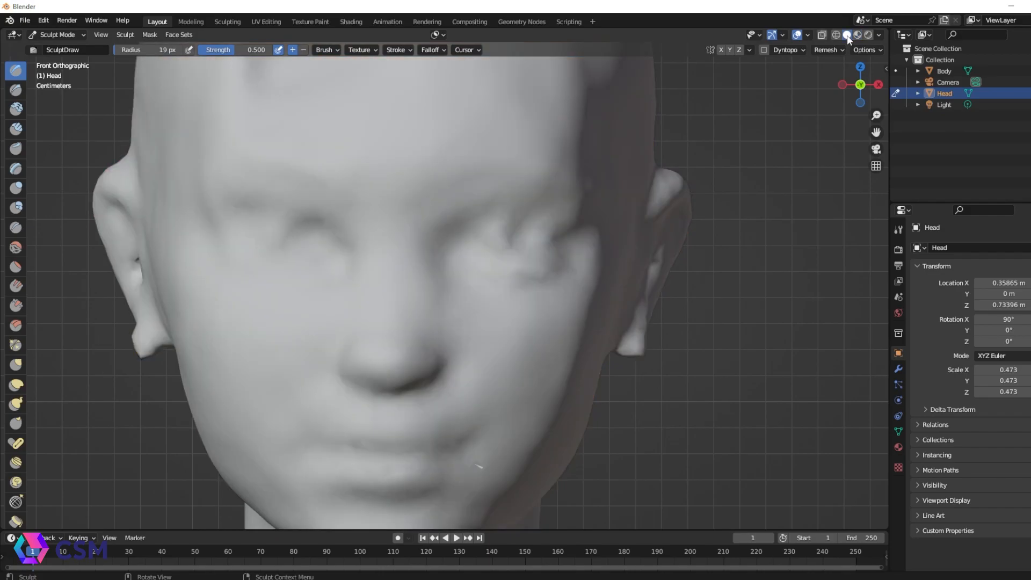
left_click(846, 35)
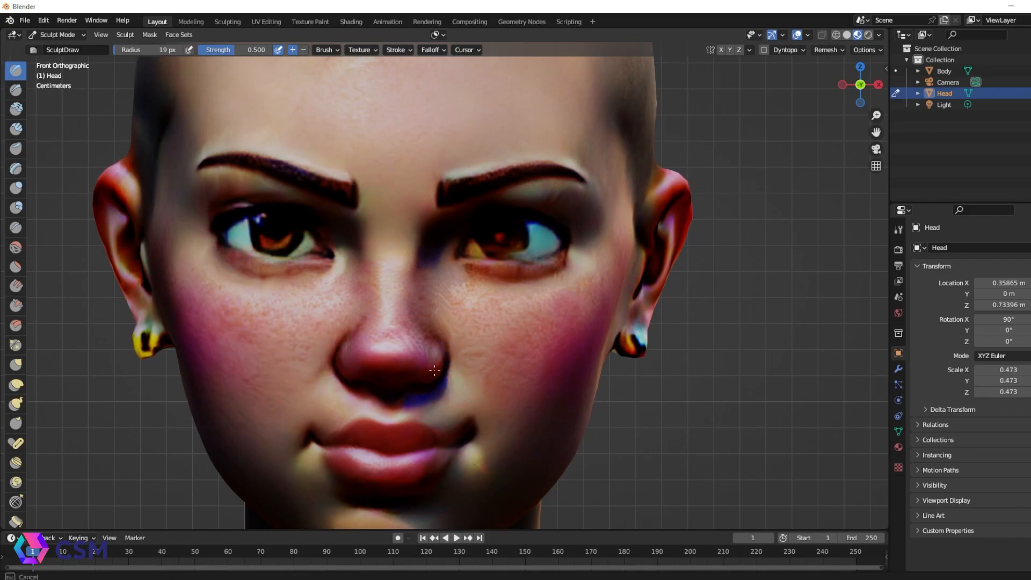
mouse_move(363, 263)
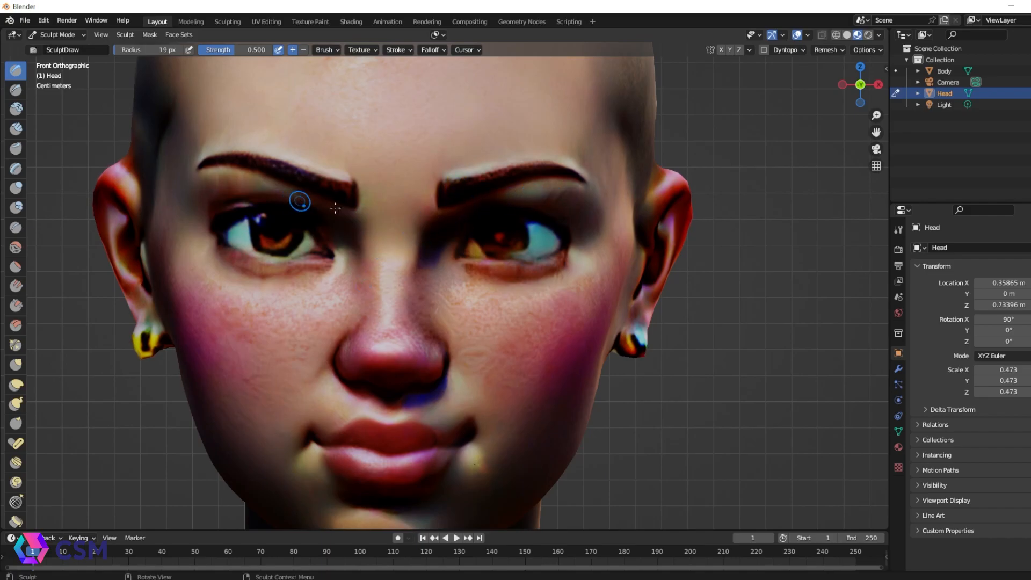
mouse_move(376, 422)
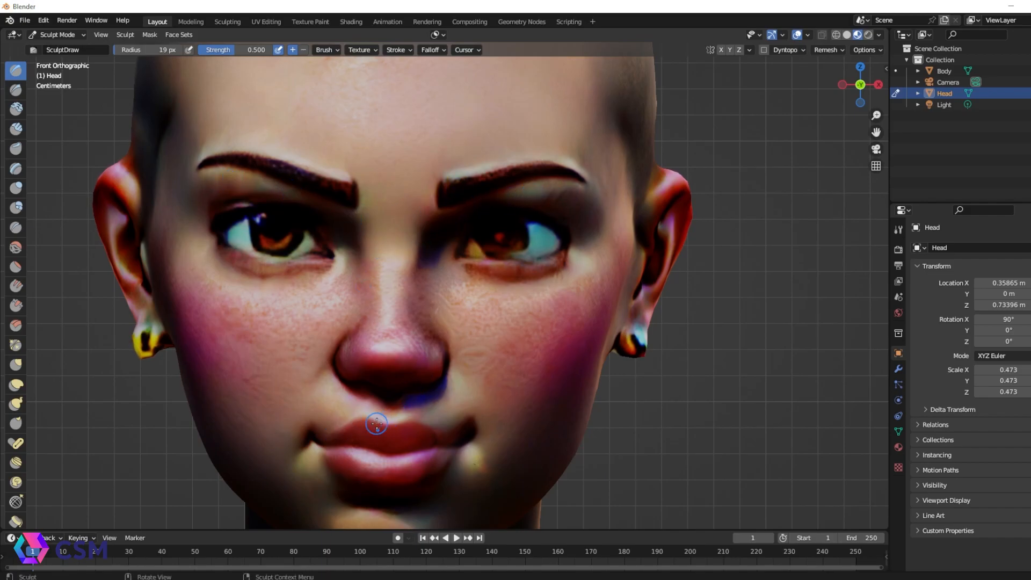
mouse_move(452, 462)
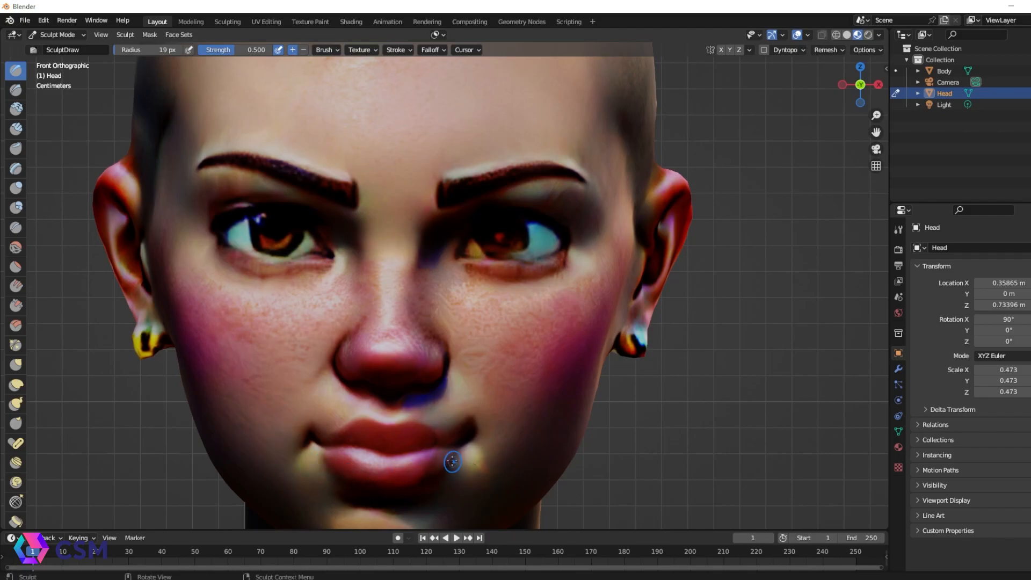
mouse_move(501, 242)
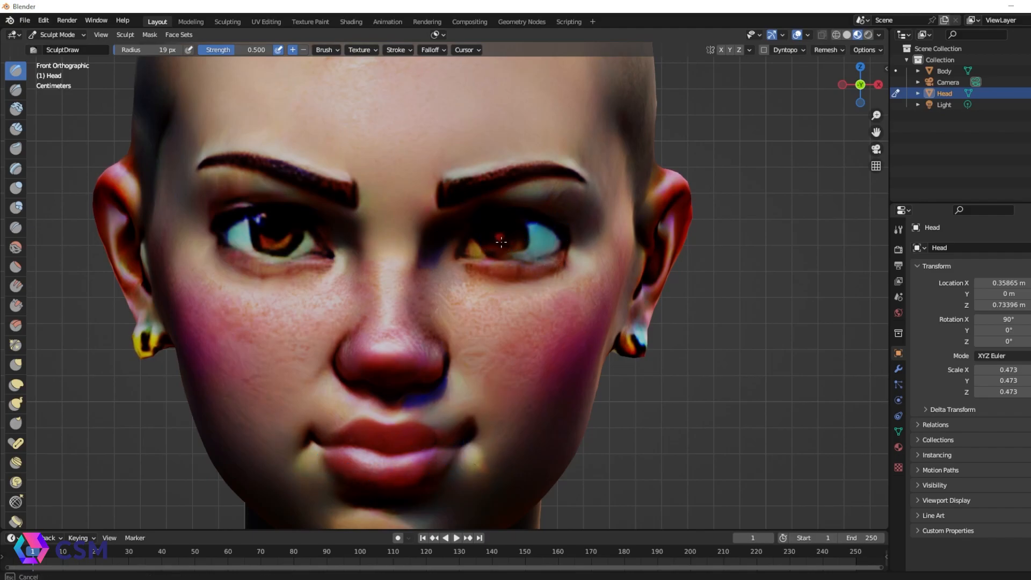
mouse_move(544, 247)
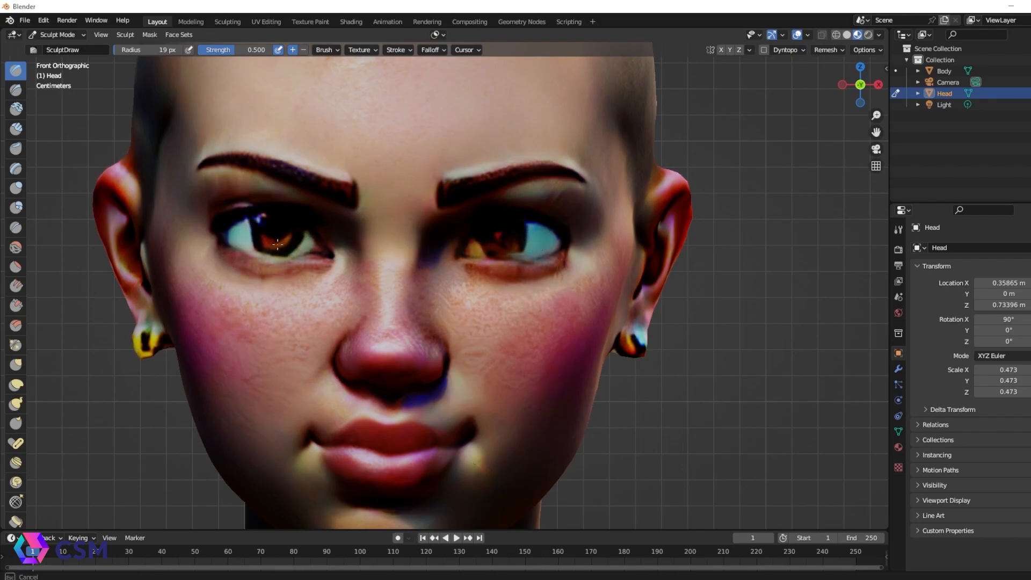
left_click(846, 35)
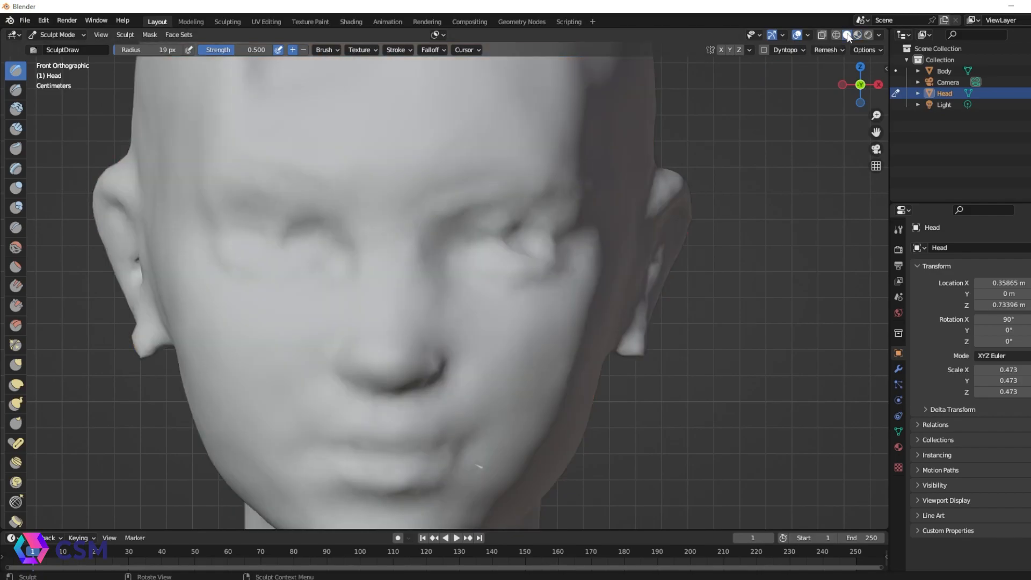
mouse_move(284, 205)
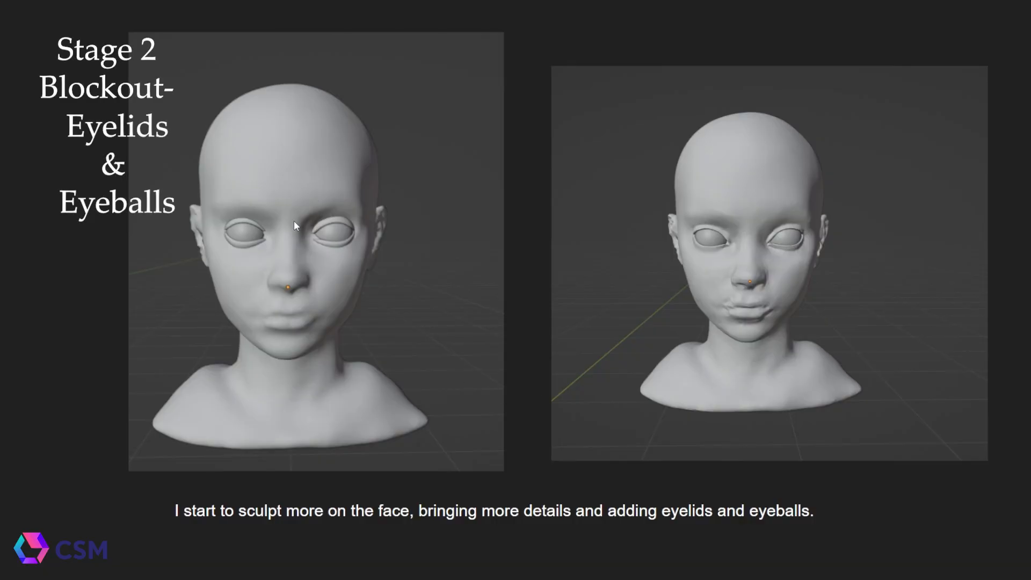
mouse_move(334, 251)
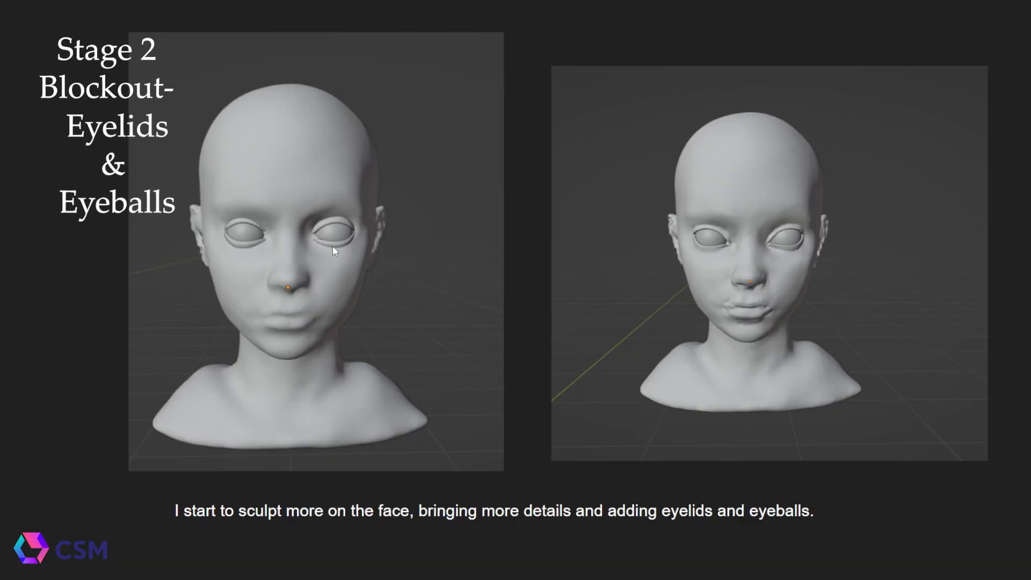
mouse_move(782, 263)
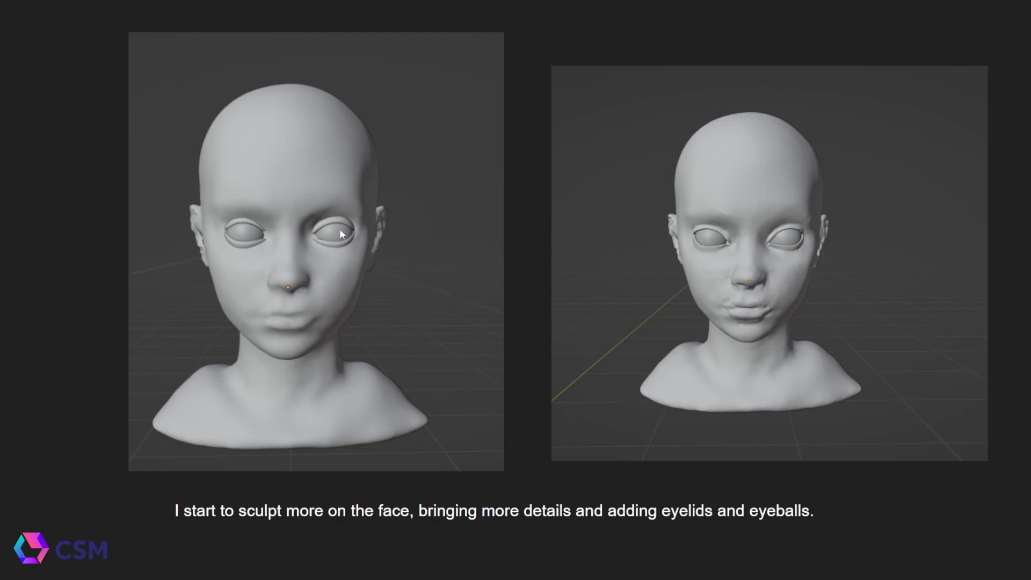
mouse_move(713, 293)
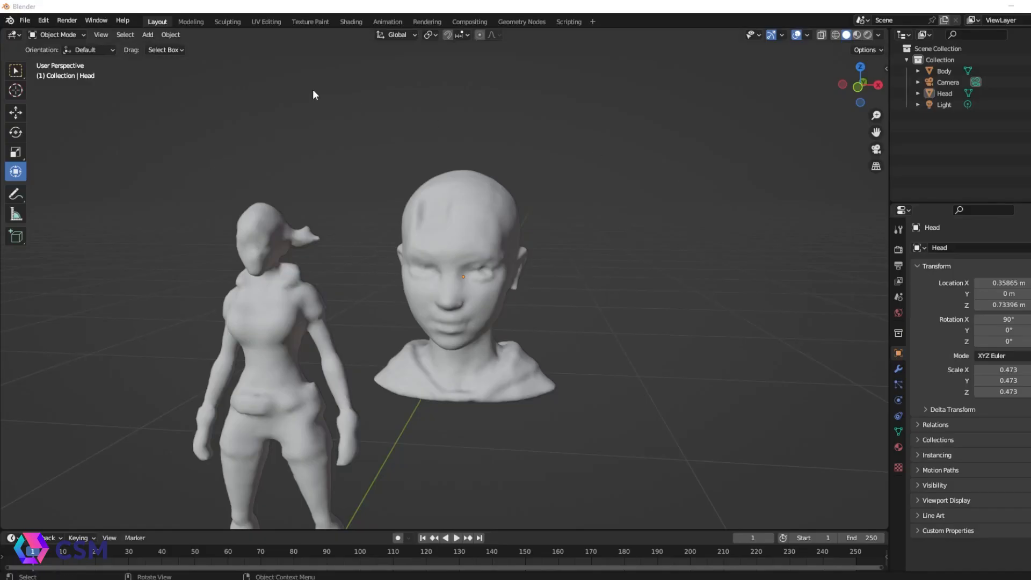
Add a UV sphere, enter Edit Mode, and delete its middle band of faces.
left_click(147, 34)
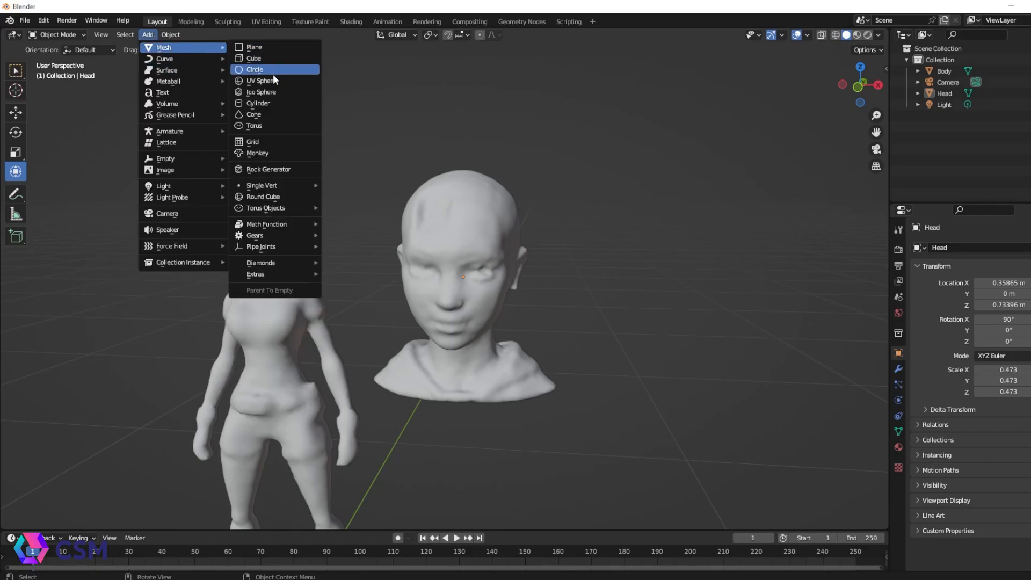
left_click(261, 80)
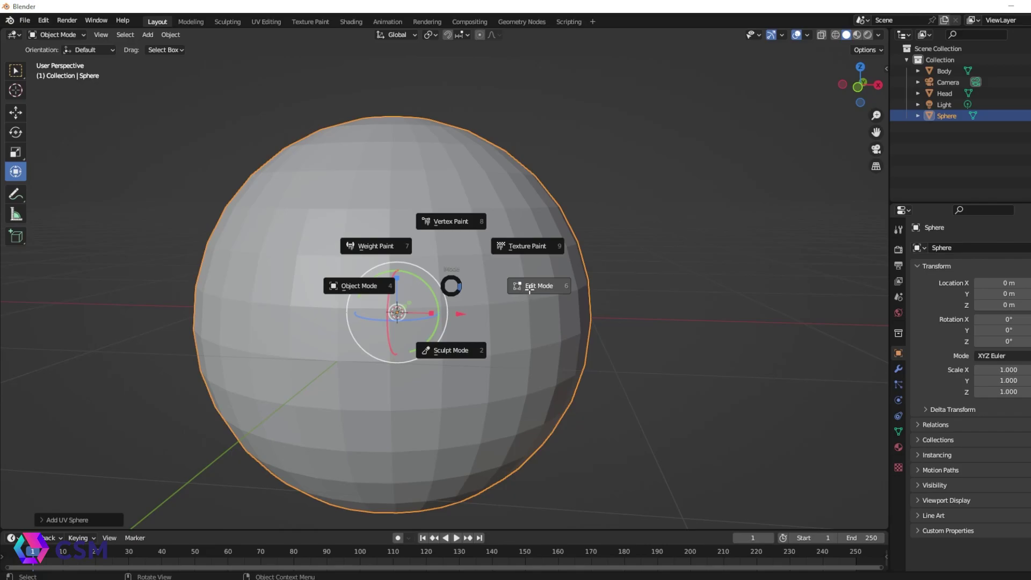
left_click(538, 285)
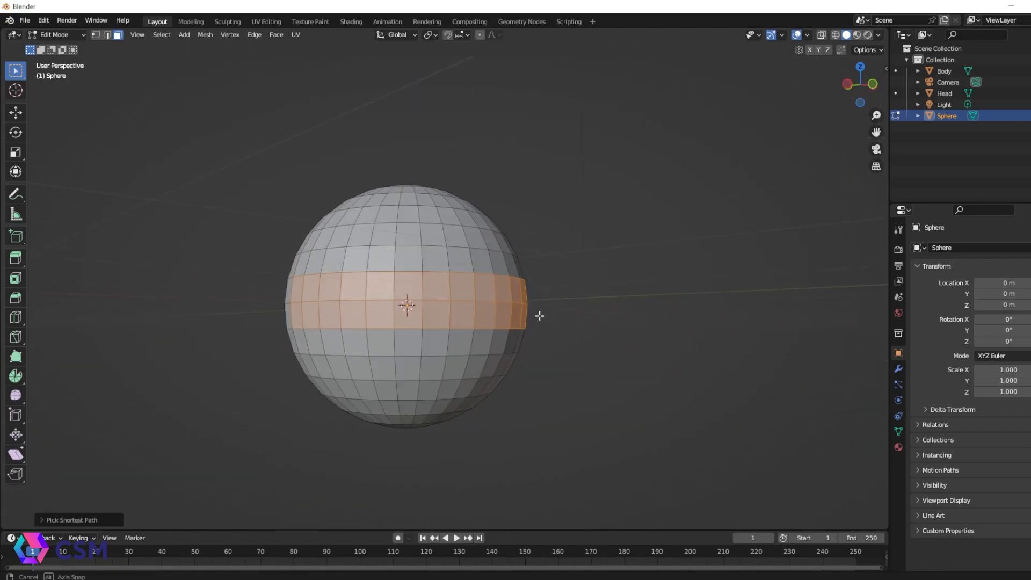
key("x")
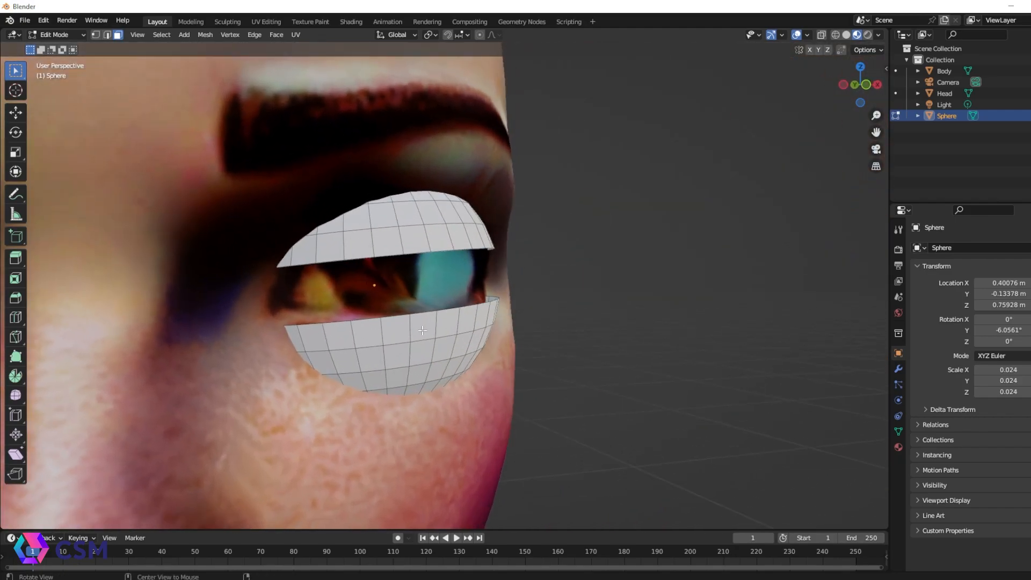
Leave Edit Mode, view the eyelid sphere in local view, and scale it.
key("Tab")
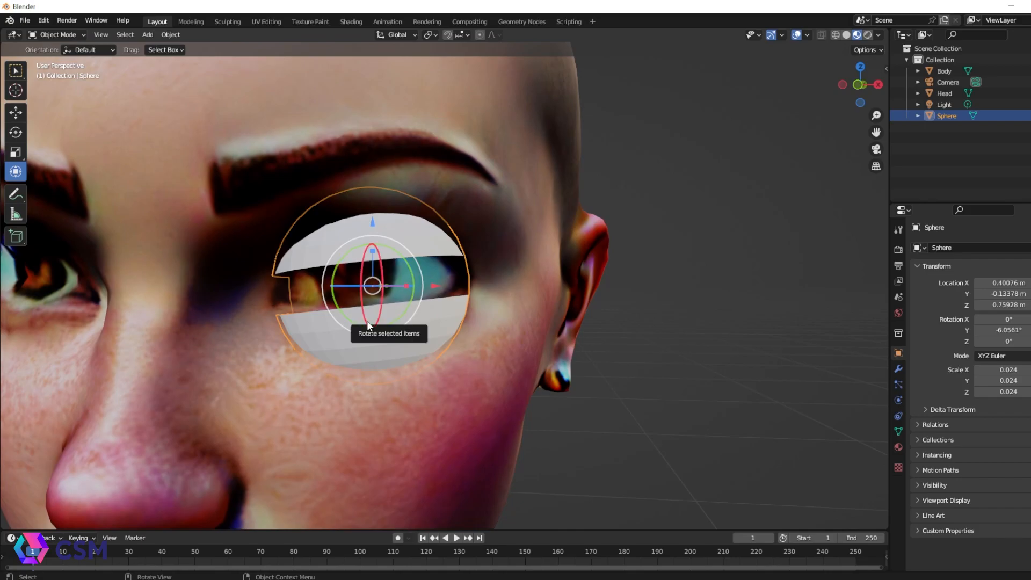
key("Tab")
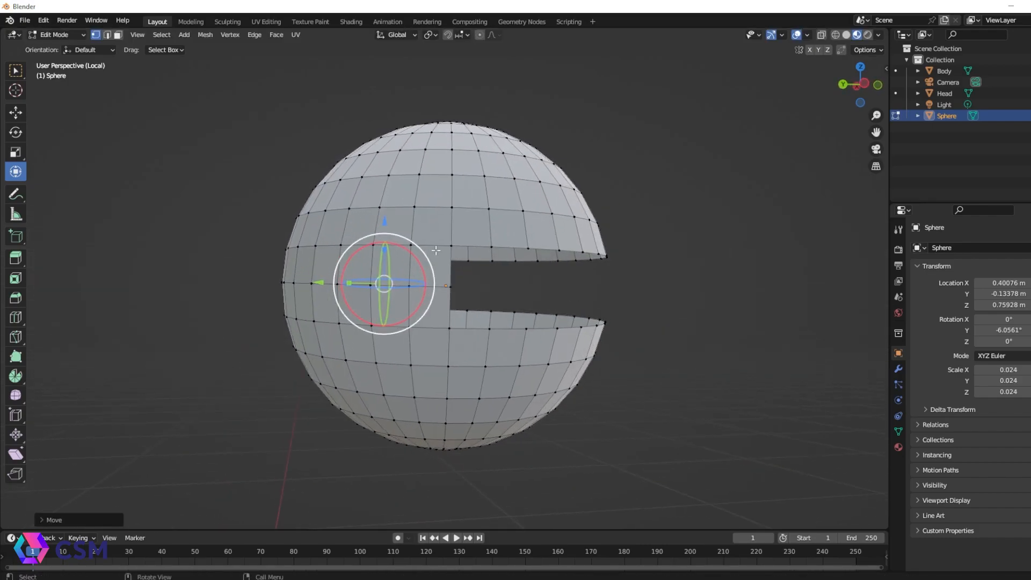
key("s")
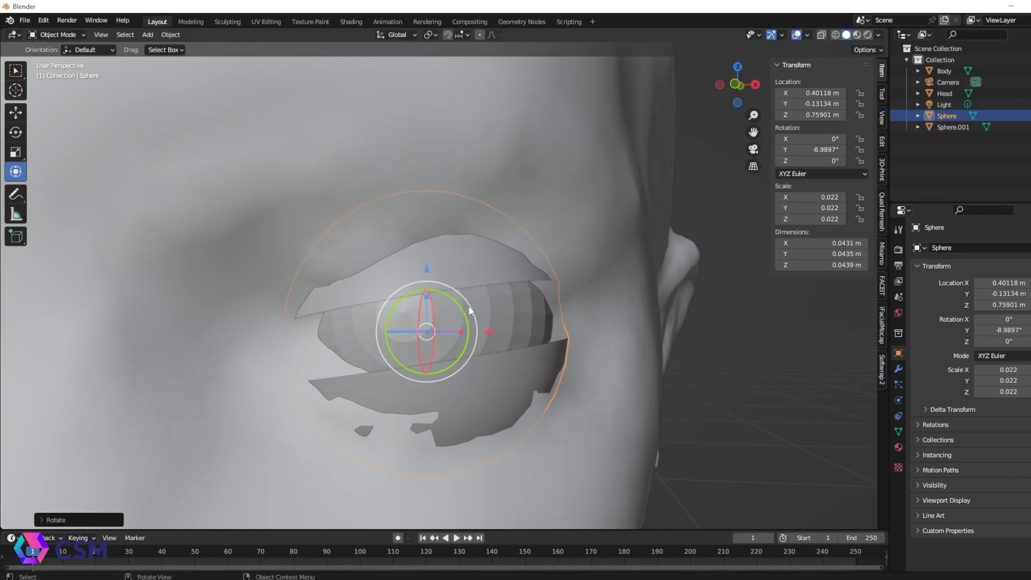
Add a Solidify modifier to the eyelid sphere.
left_click(932, 249)
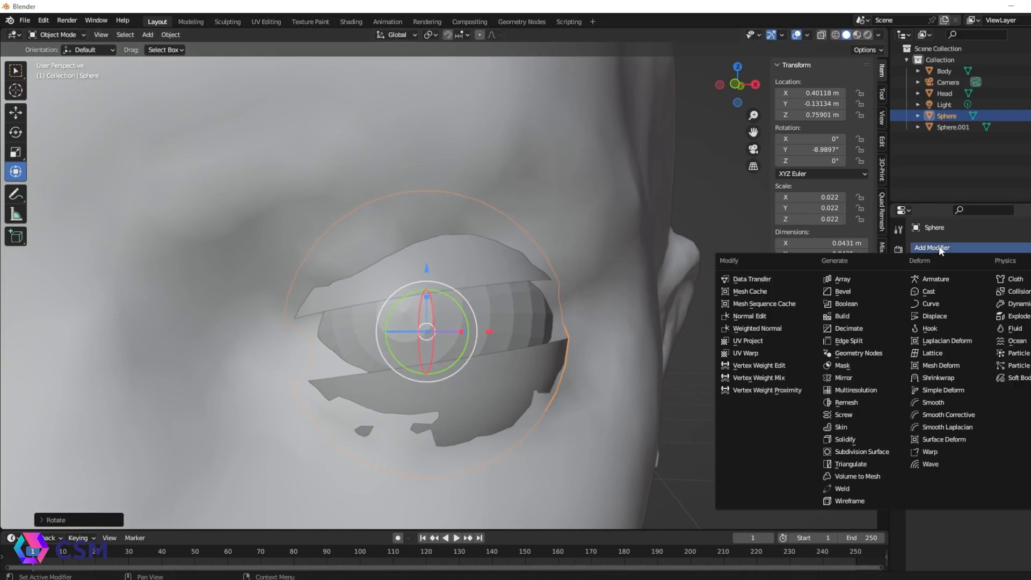
mouse_move(928, 381)
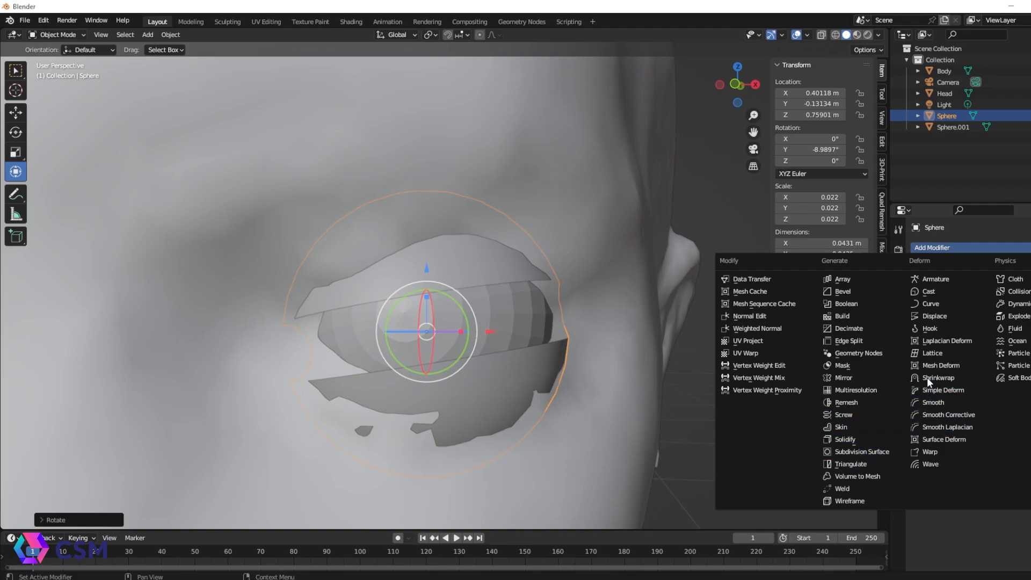
mouse_move(843, 438)
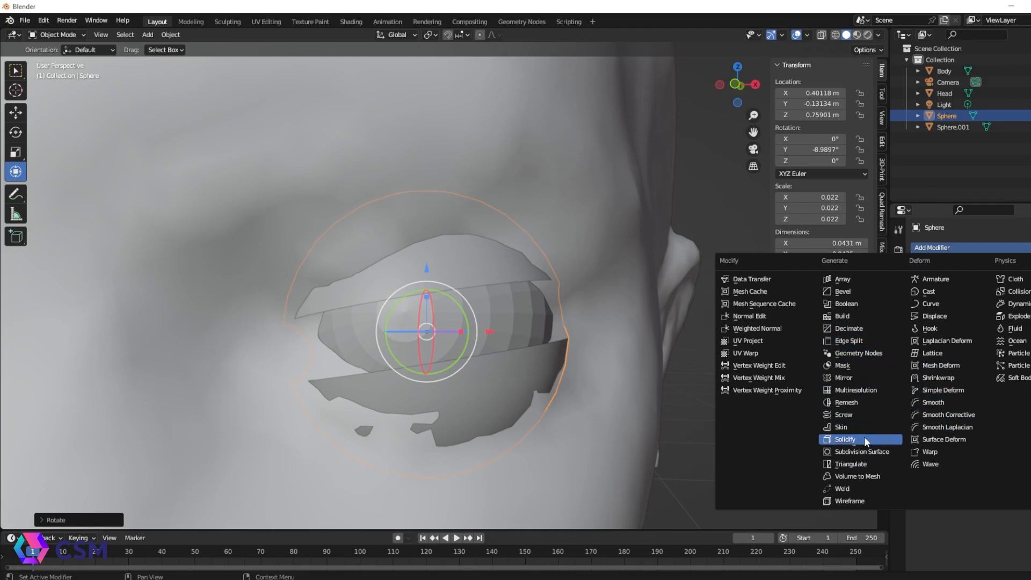
left_click(844, 439)
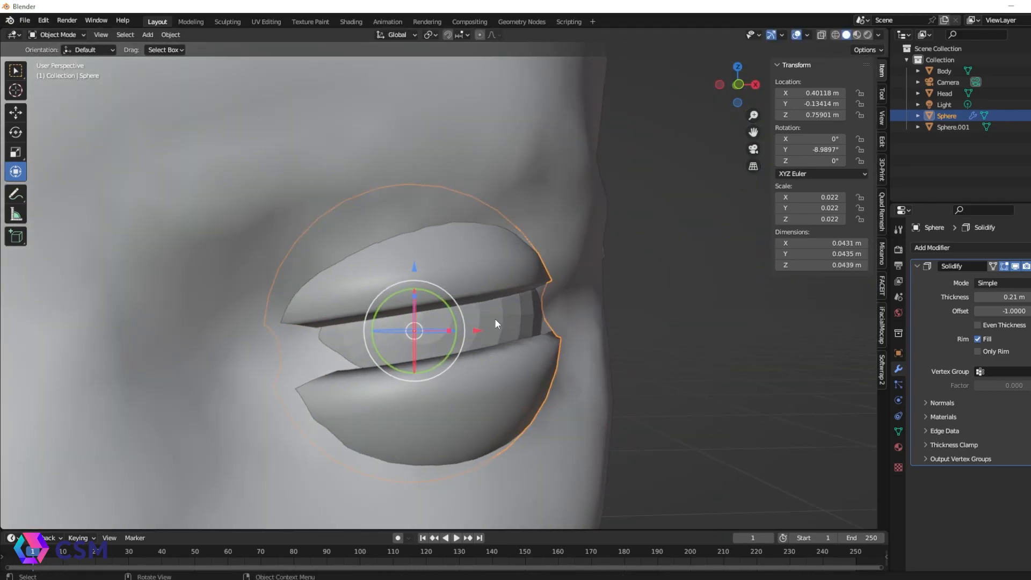
Enter Sculpt Mode on the eyelid shell and pick the Elastic Deform brush.
left_click(56, 34)
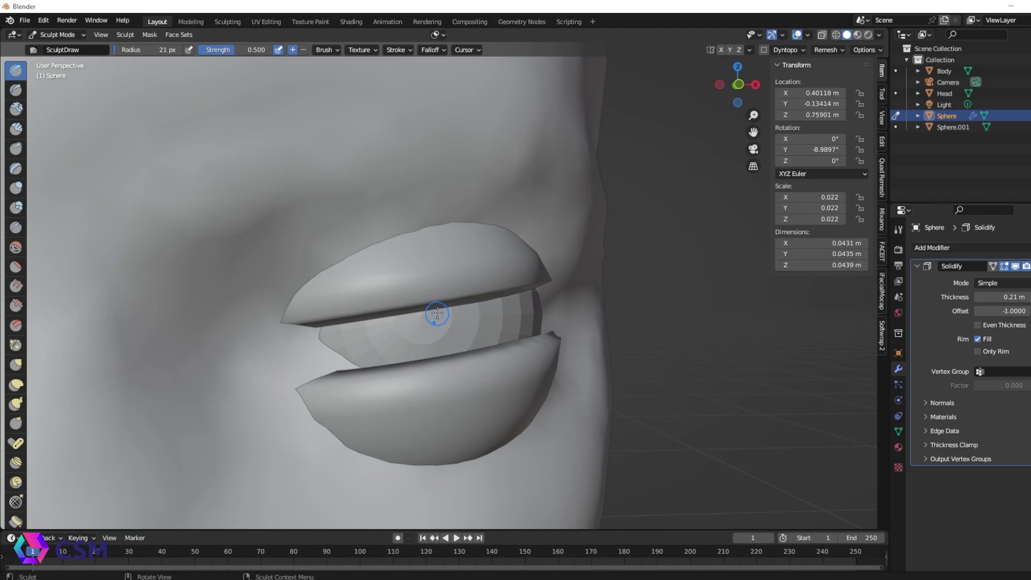
mouse_move(15, 385)
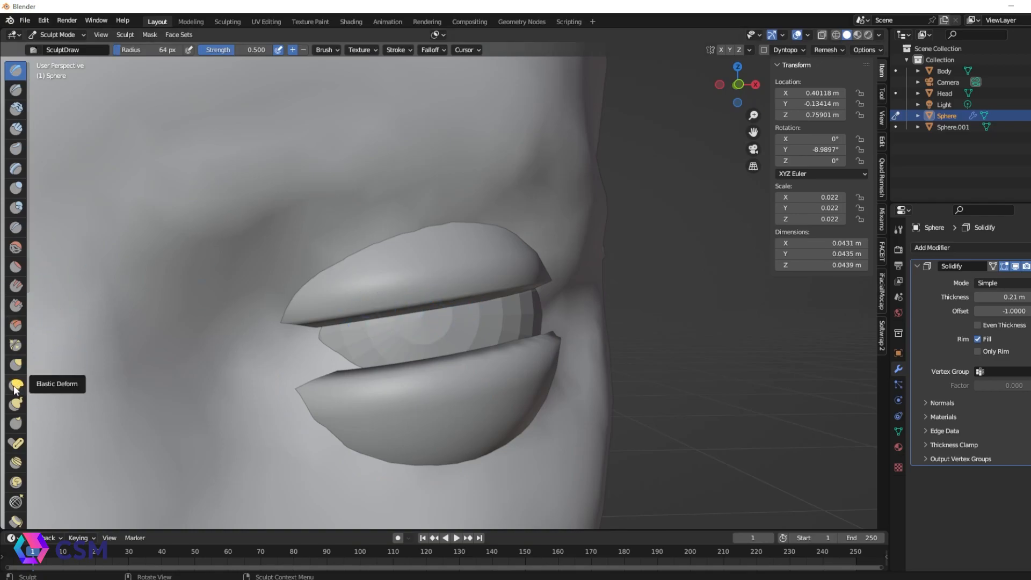
left_click(16, 385)
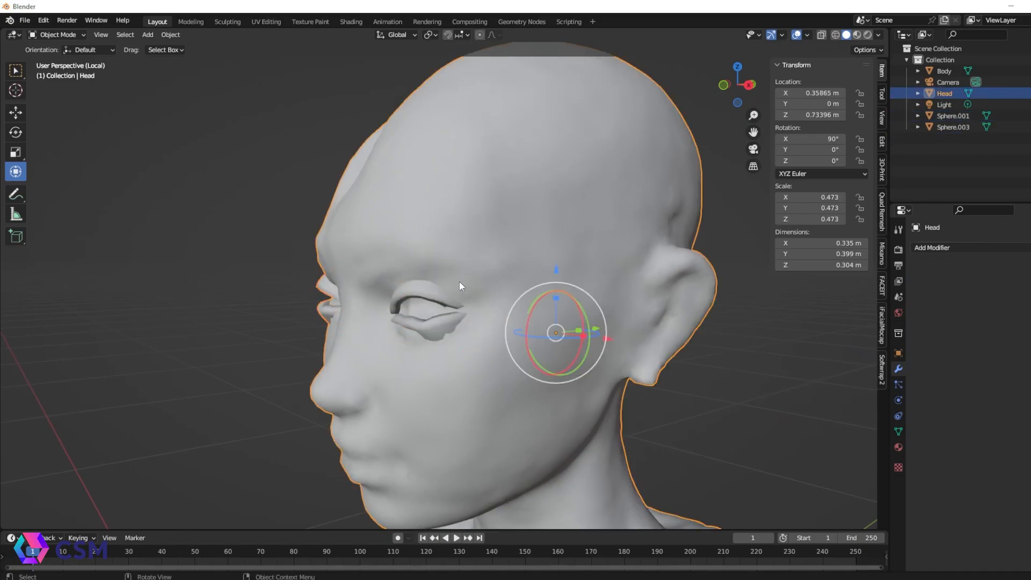
Switch the Head object into Sculpt Mode for shaping around the eyes.
left_click(56, 34)
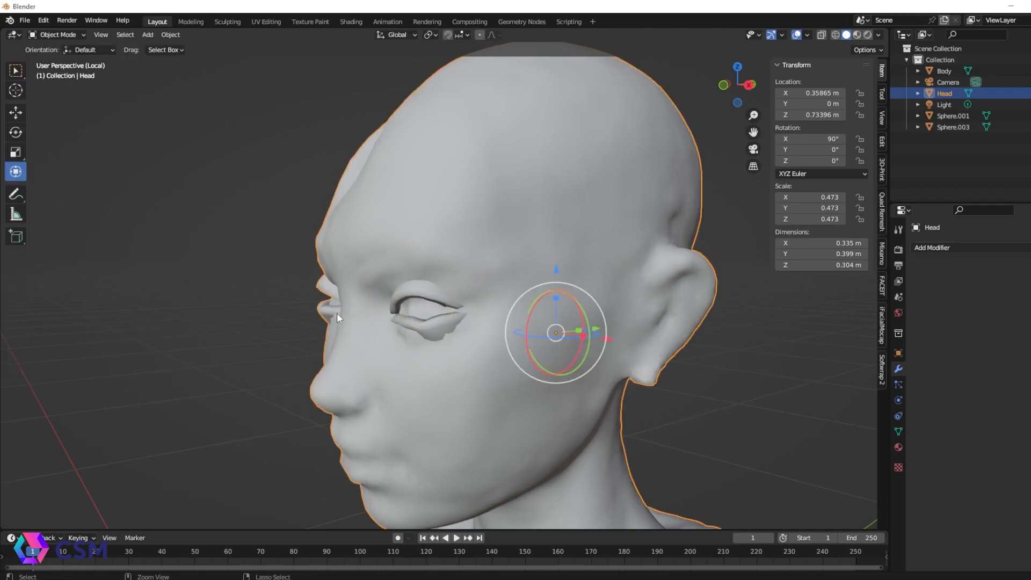
left_click(56, 34)
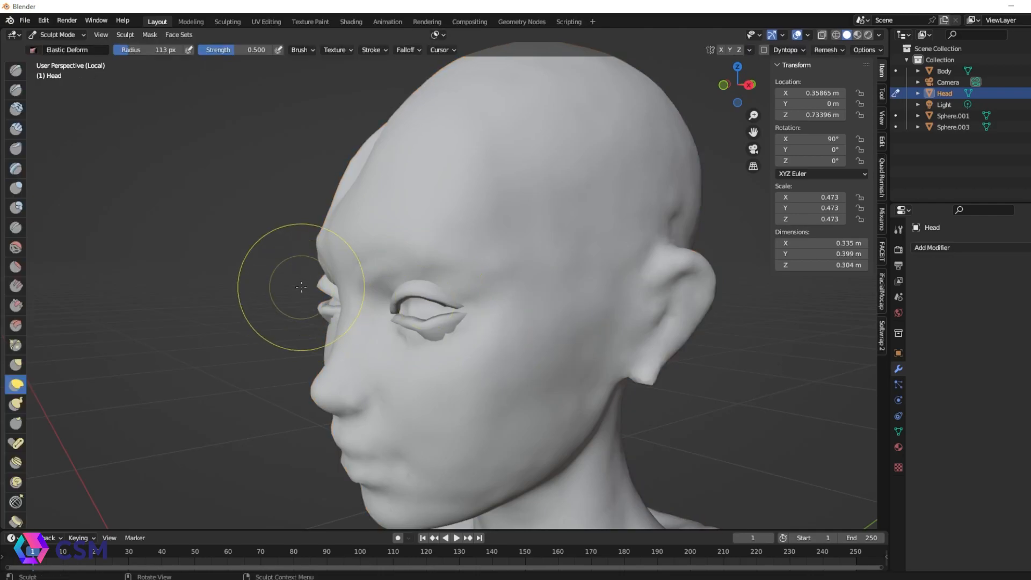
mouse_move(587, 340)
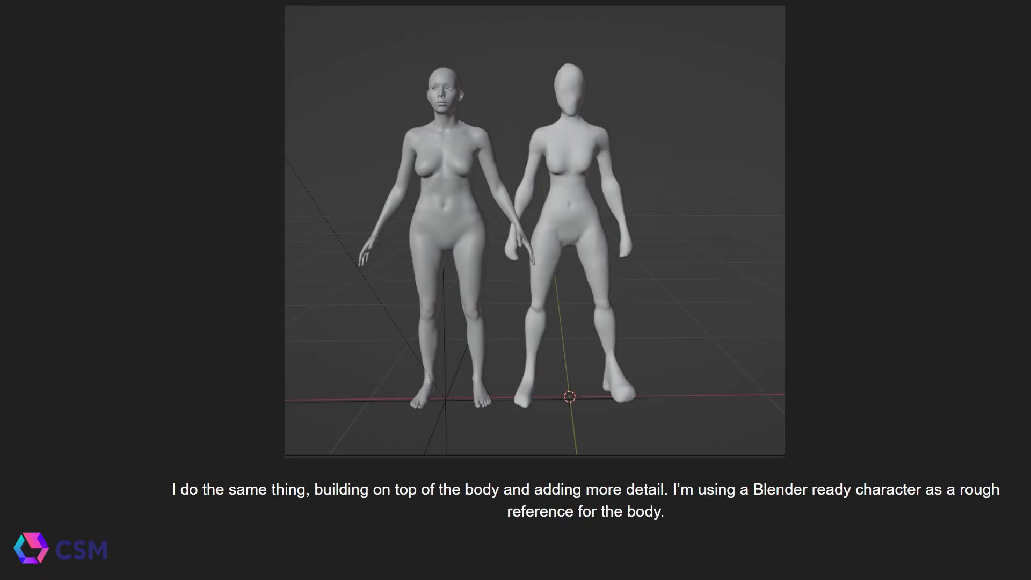
mouse_move(548, 185)
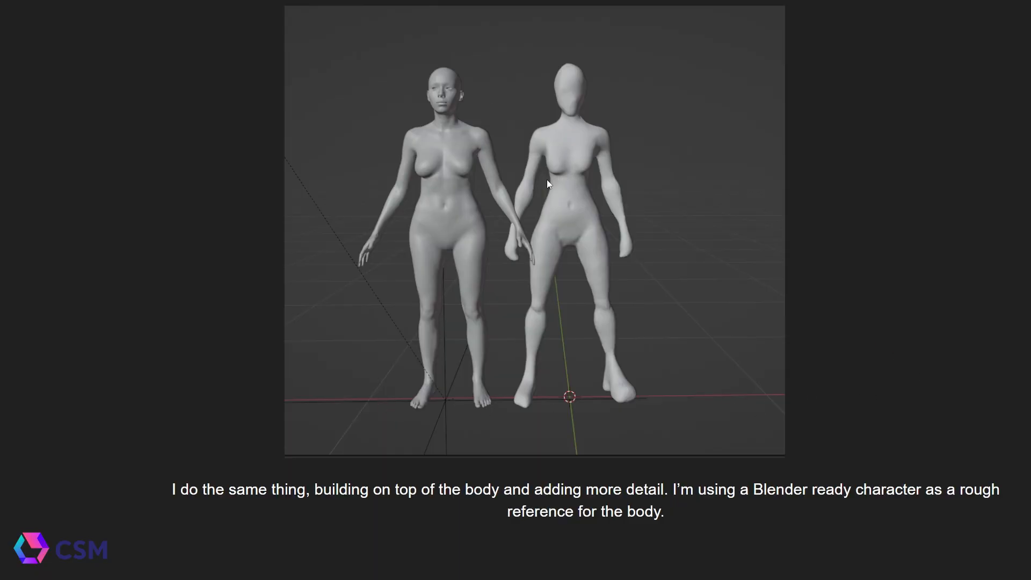
mouse_move(770, 322)
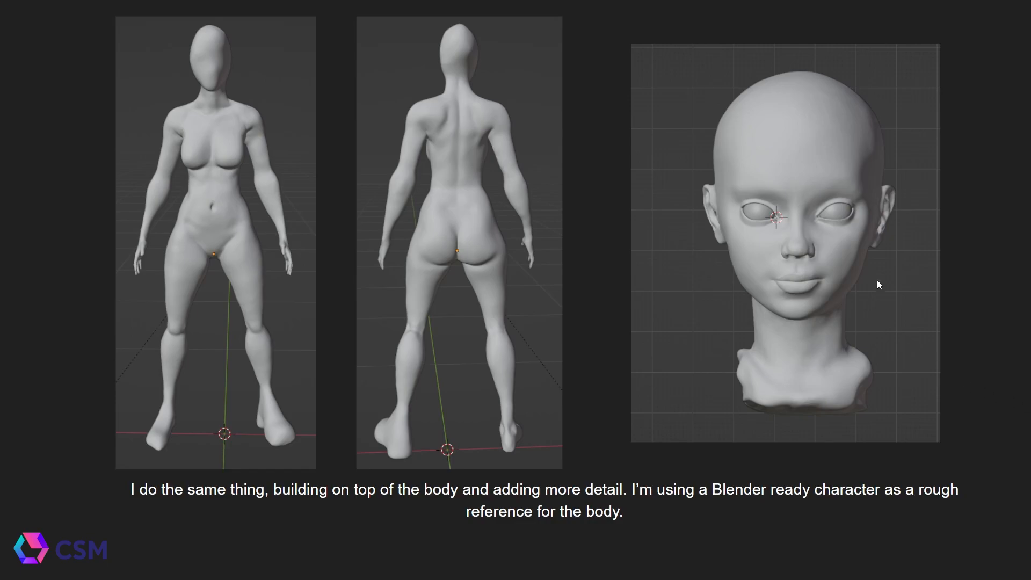
mouse_move(360, 277)
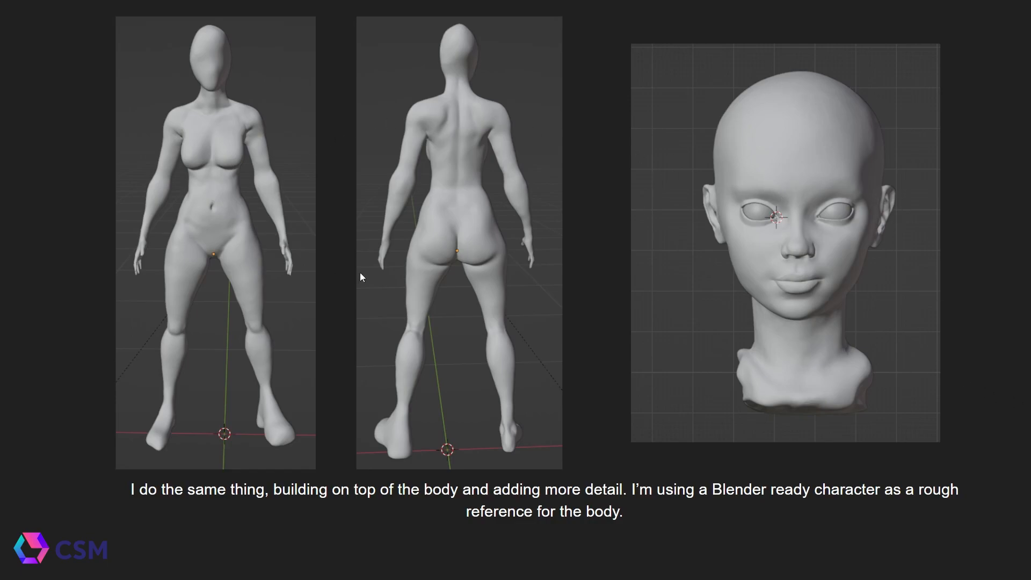
mouse_move(916, 279)
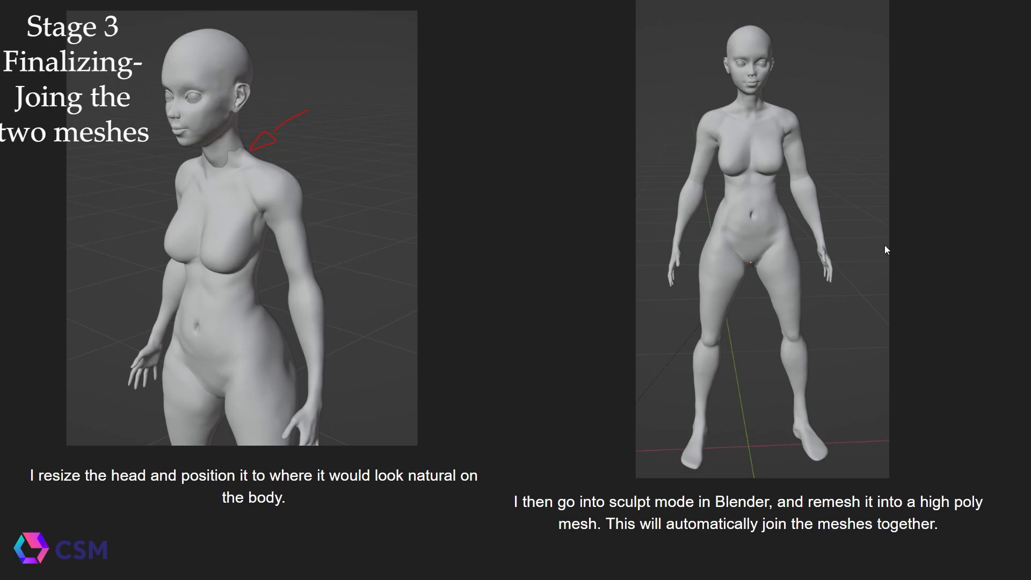
mouse_move(228, 144)
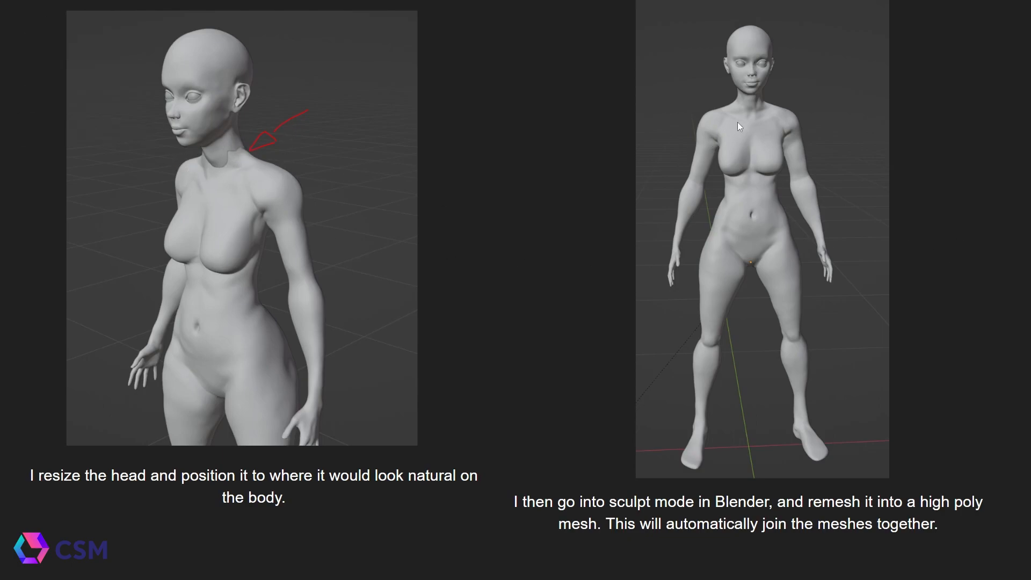
mouse_move(788, 184)
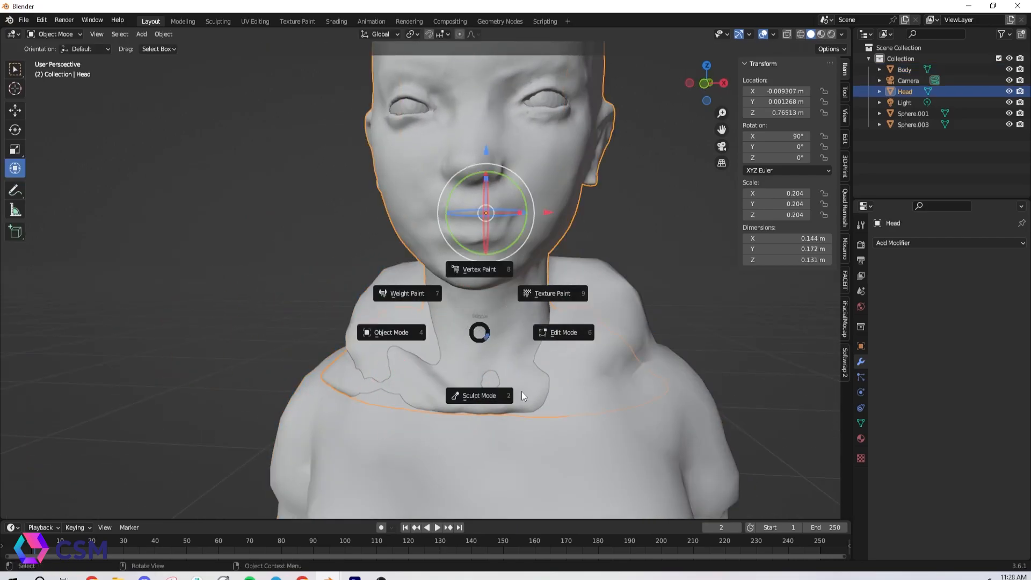
Switch the Head into Sculpt Mode from the mode pie menu.
left_click(478, 395)
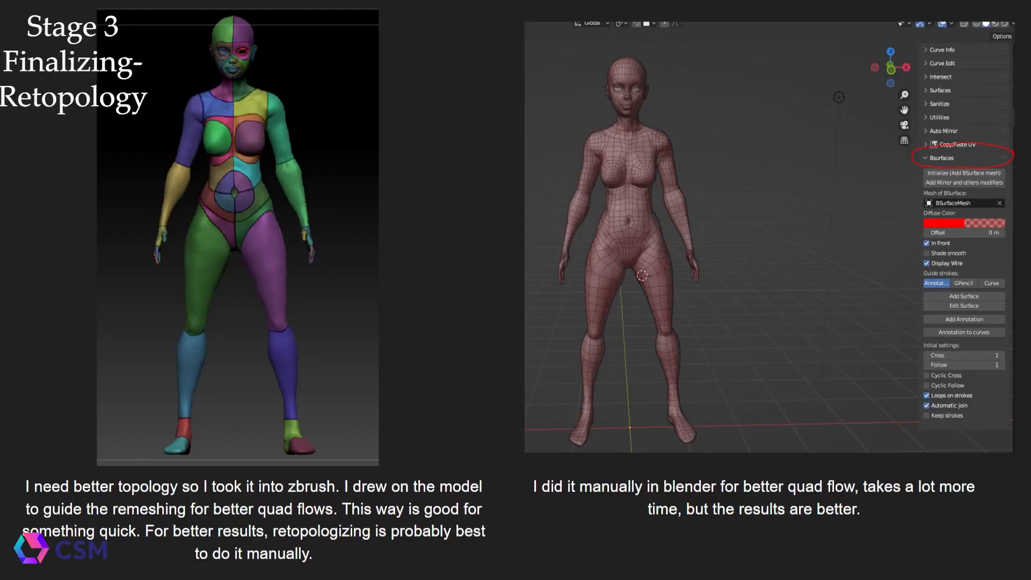
mouse_move(158, 279)
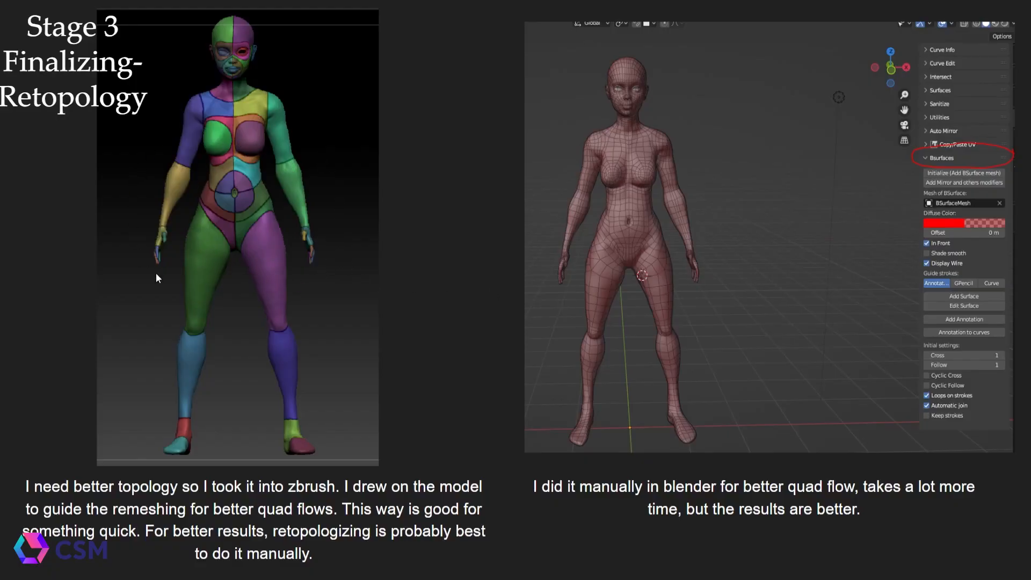
mouse_move(185, 164)
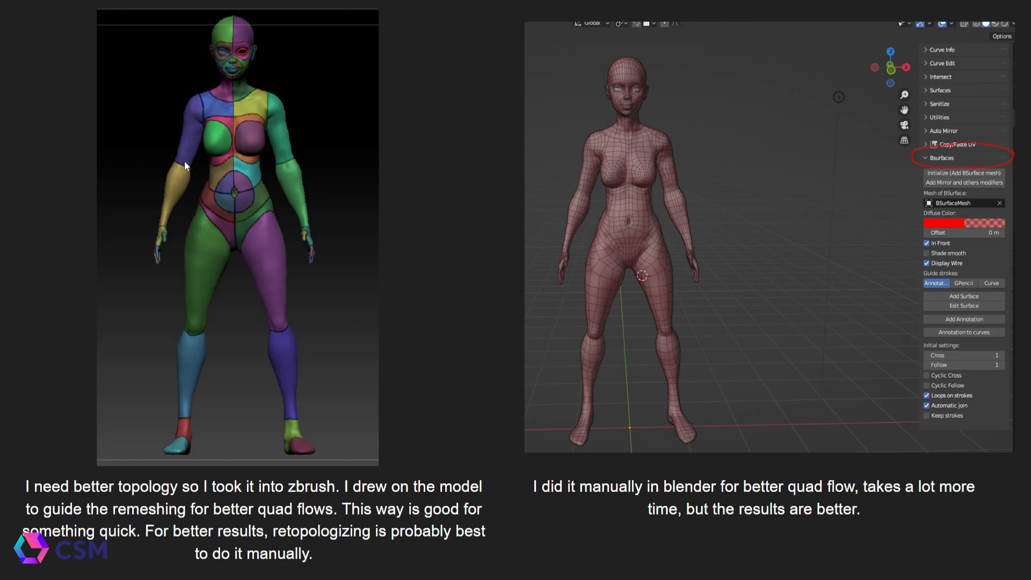
mouse_move(562, 234)
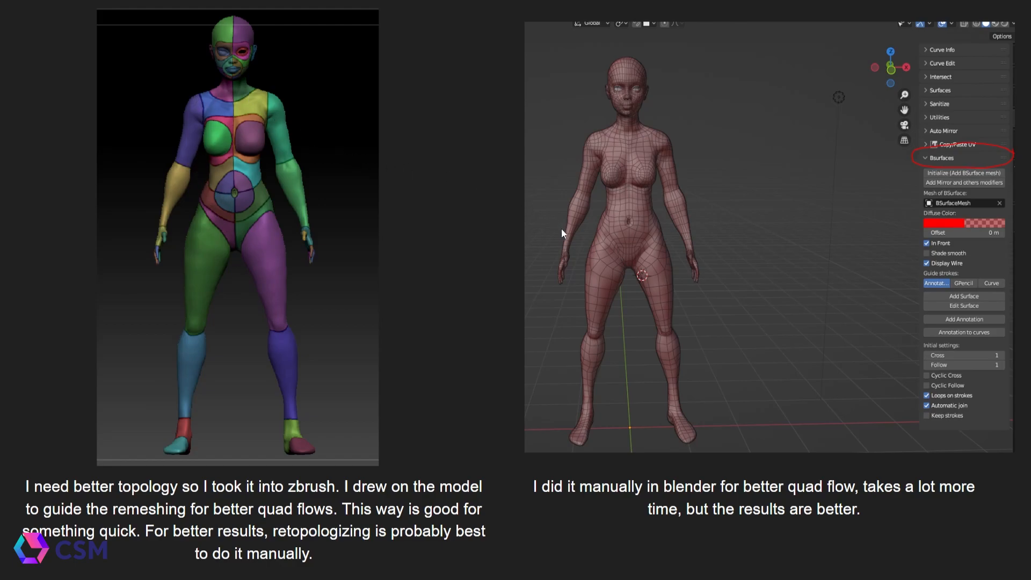
mouse_move(512, 214)
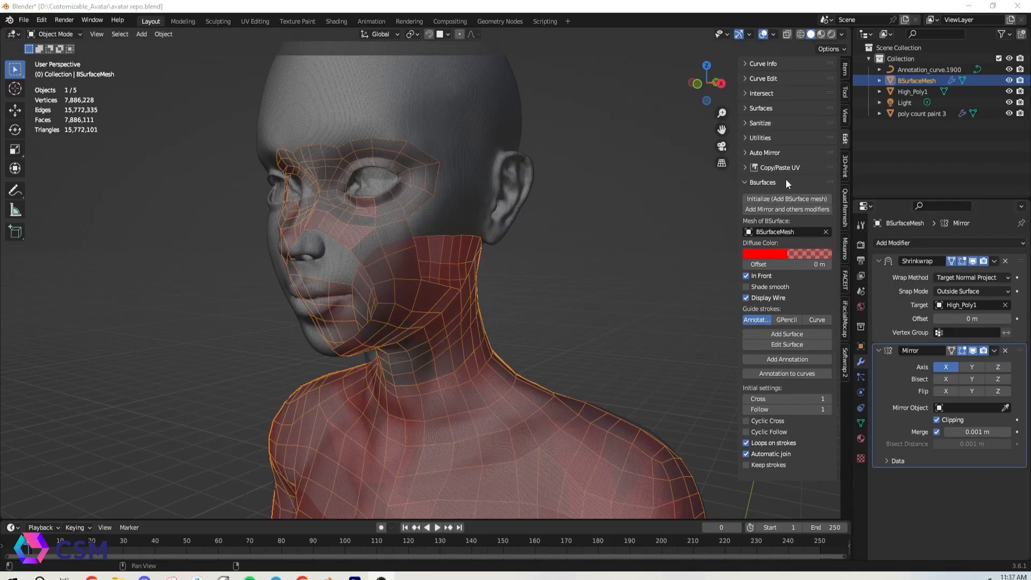
left_click(40, 20)
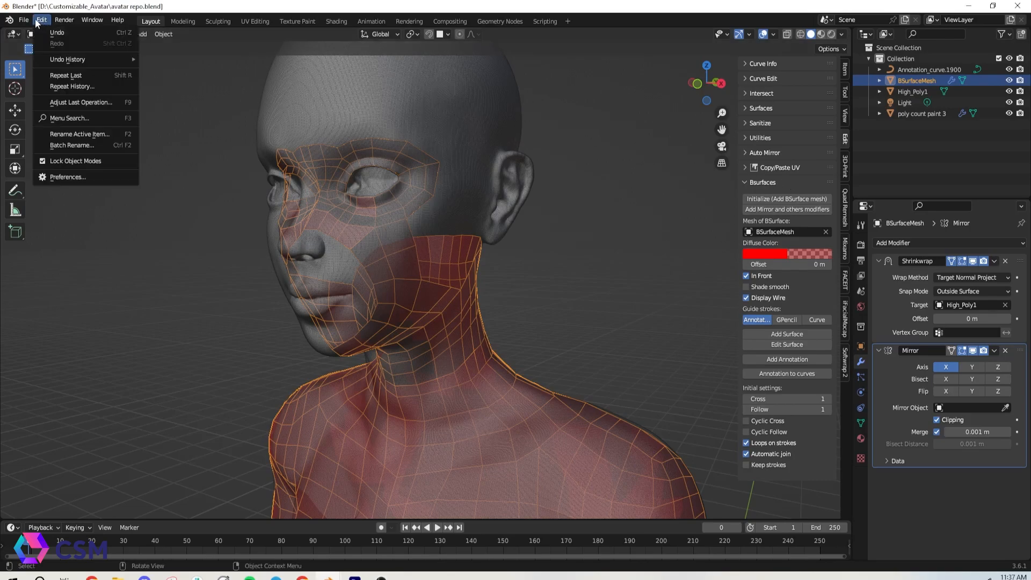
mouse_move(76, 179)
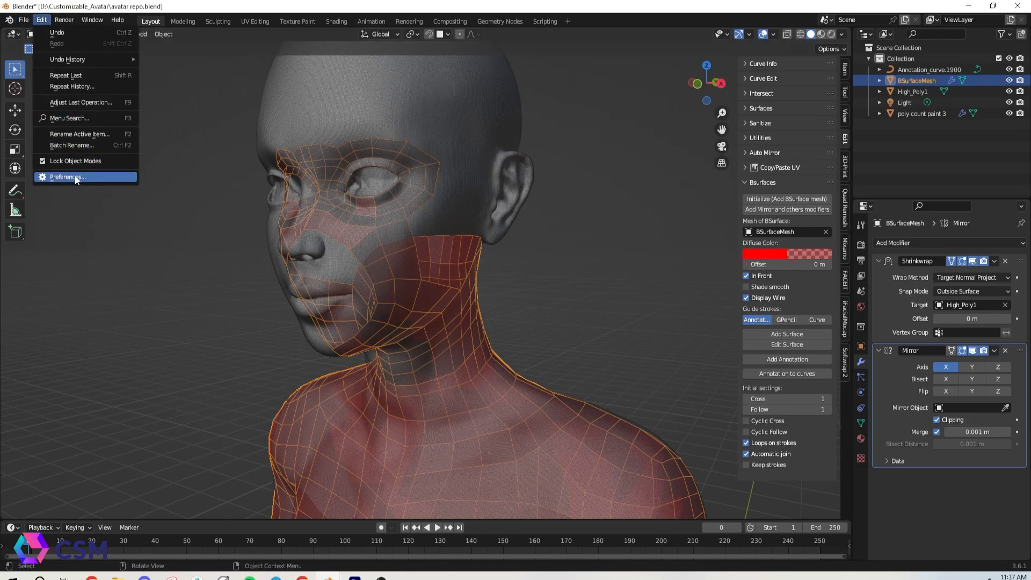
left_click(65, 176)
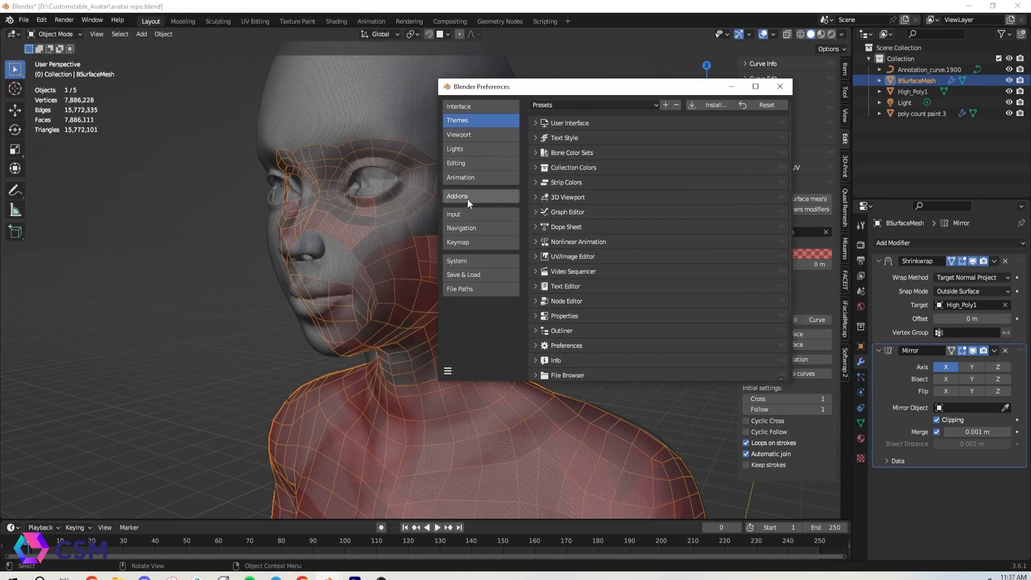
left_click(456, 196)
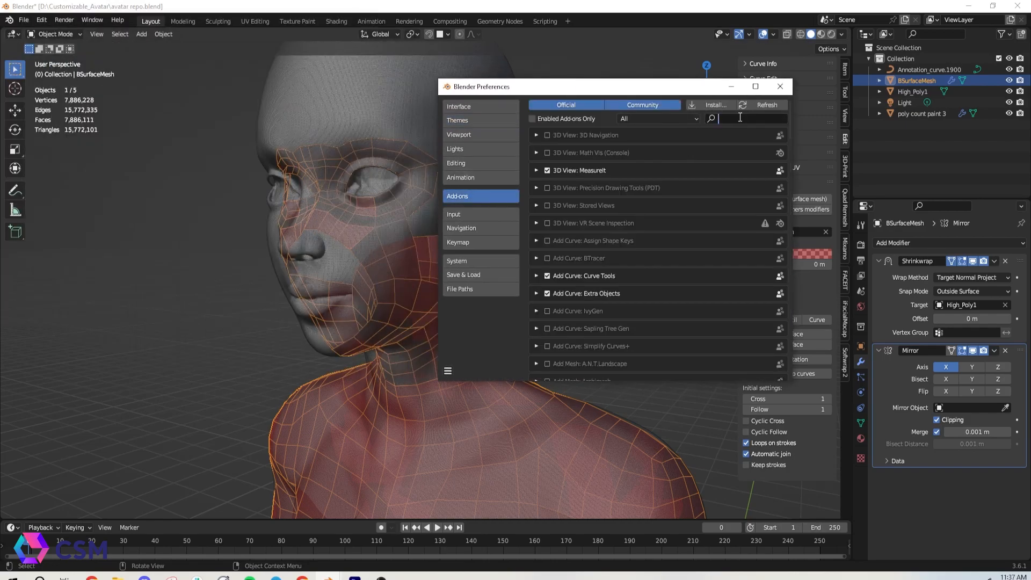
type("b")
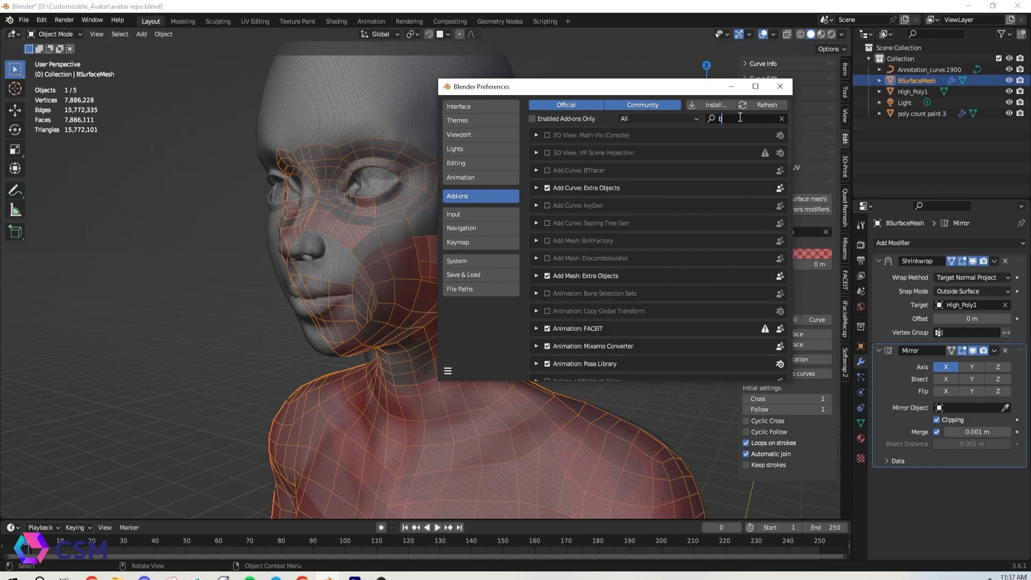
type("e")
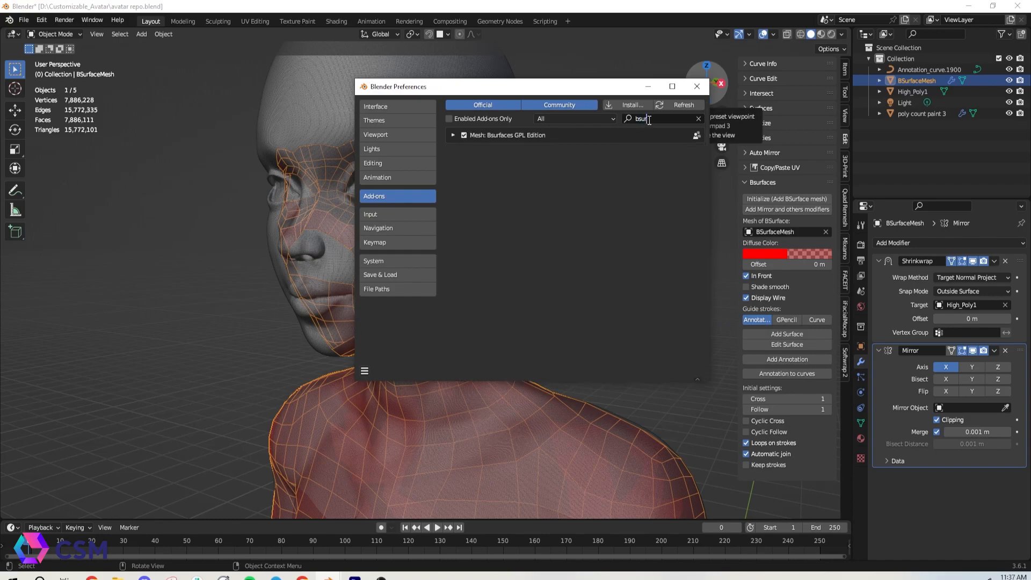
mouse_move(571, 160)
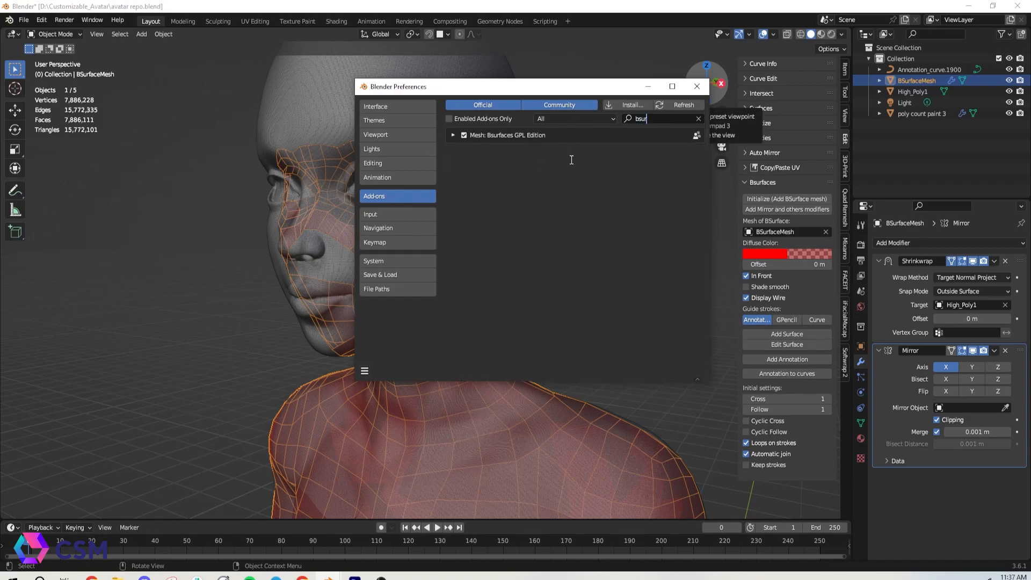
left_click(464, 134)
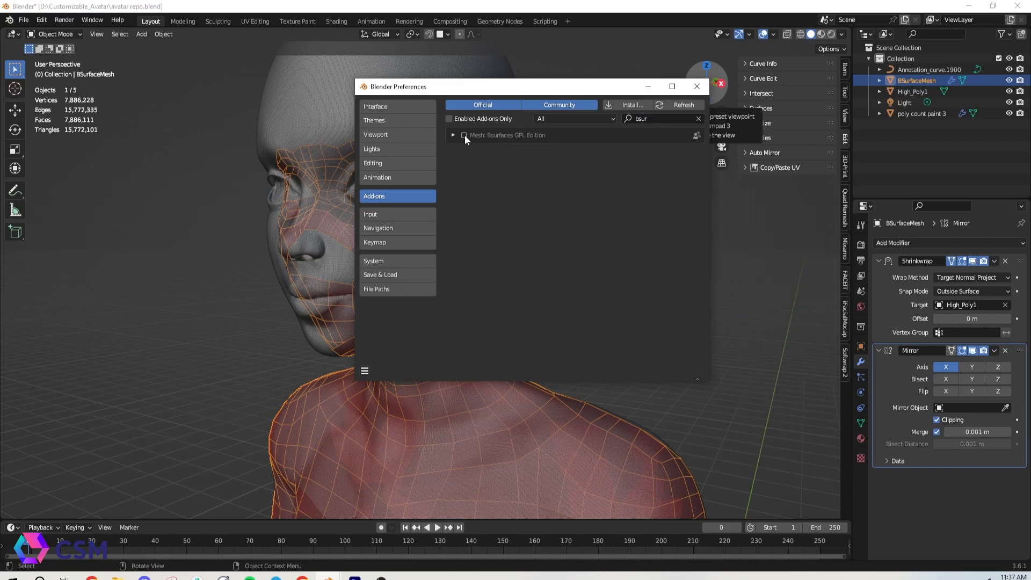
left_click(464, 135)
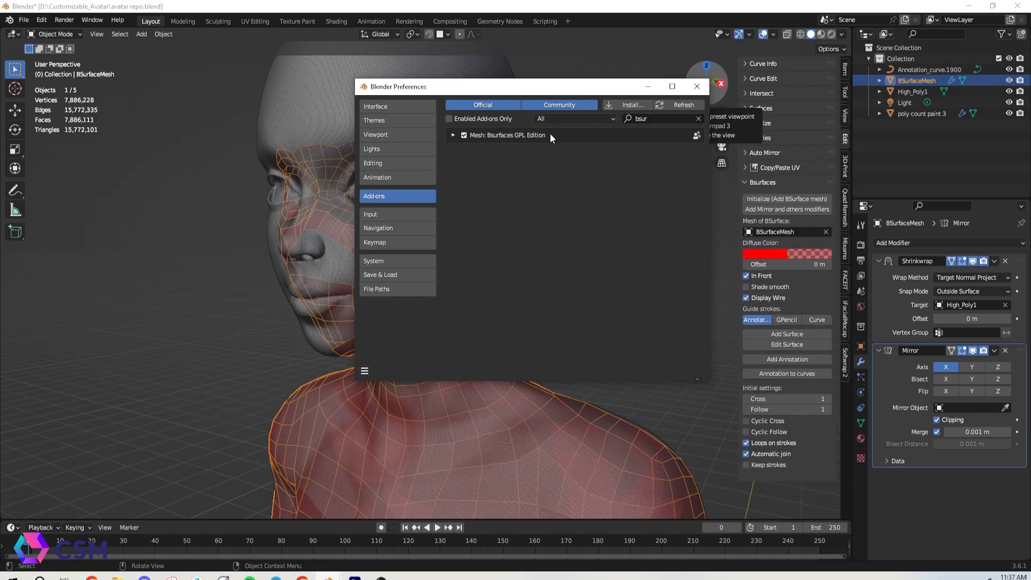
mouse_move(696, 86)
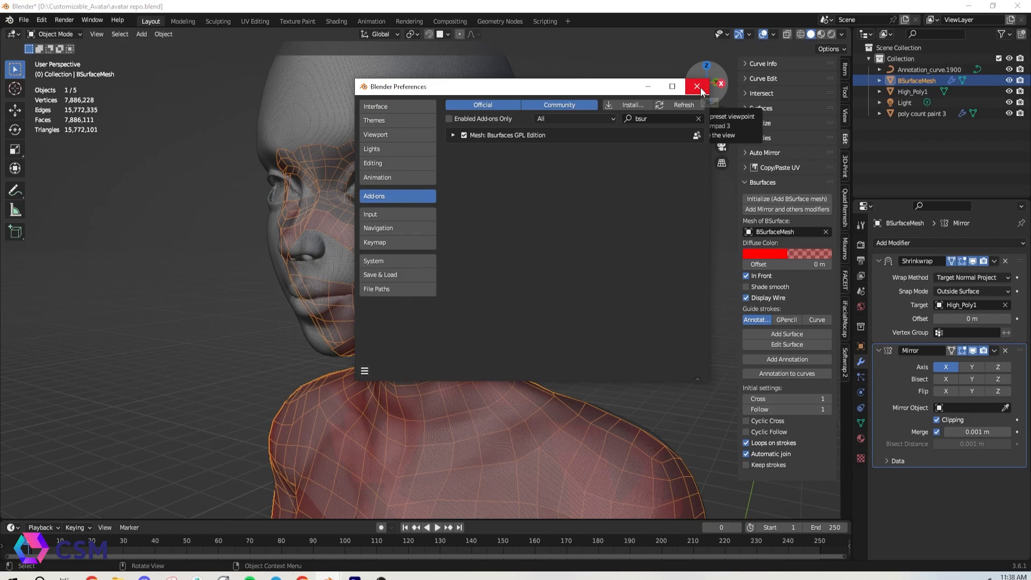
left_click(696, 86)
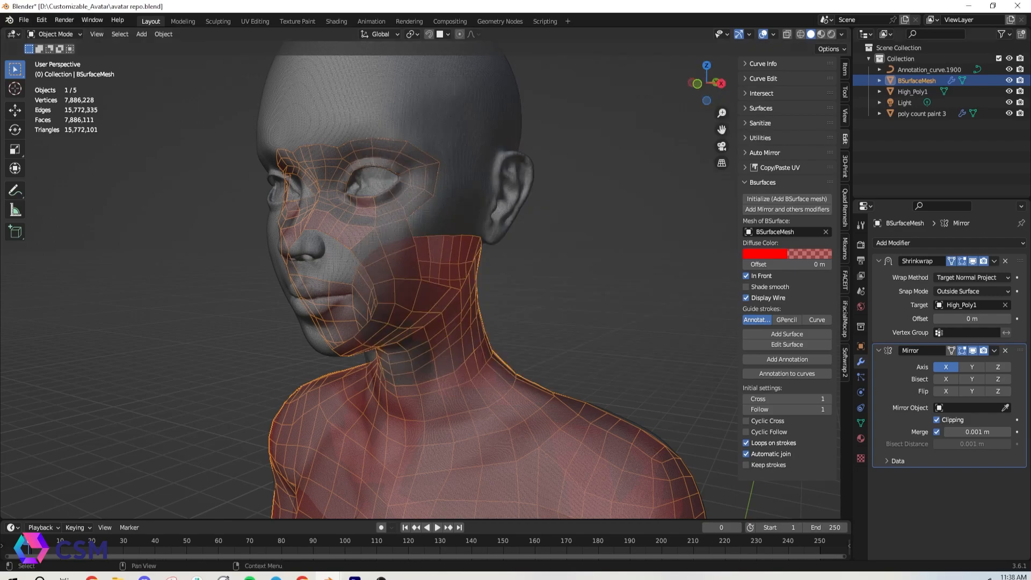
mouse_move(635, 224)
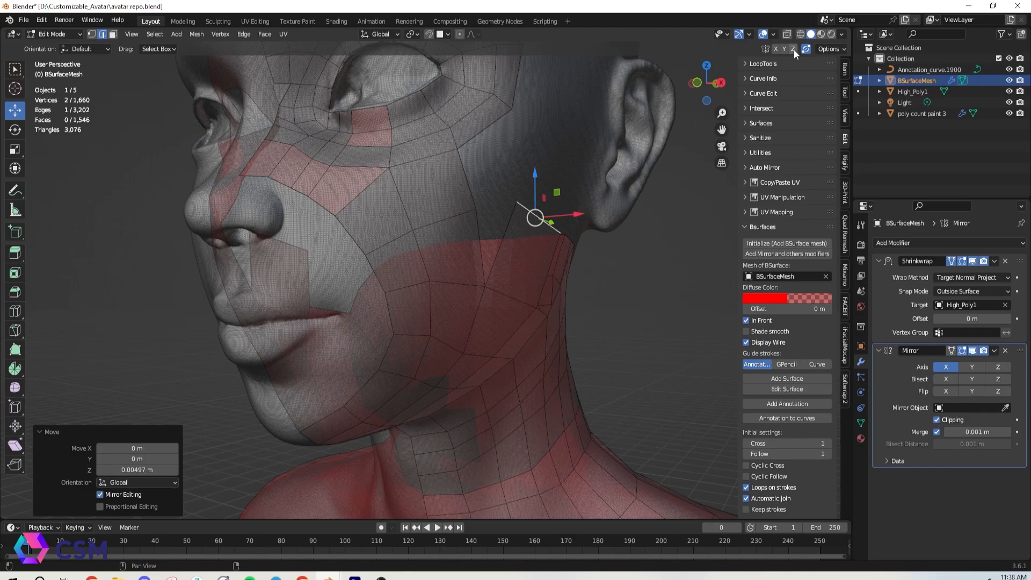
mouse_move(786, 378)
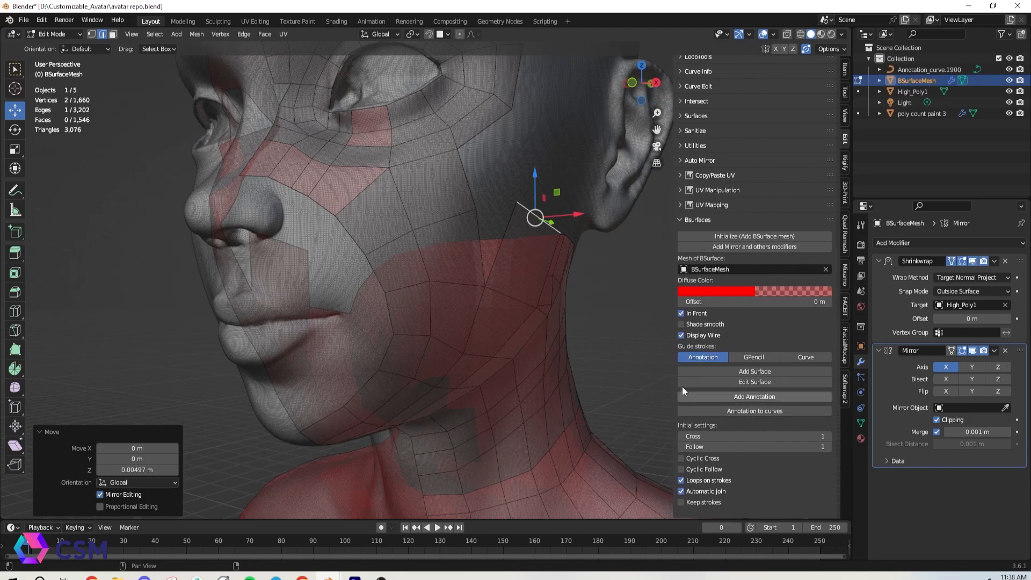
mouse_move(691, 320)
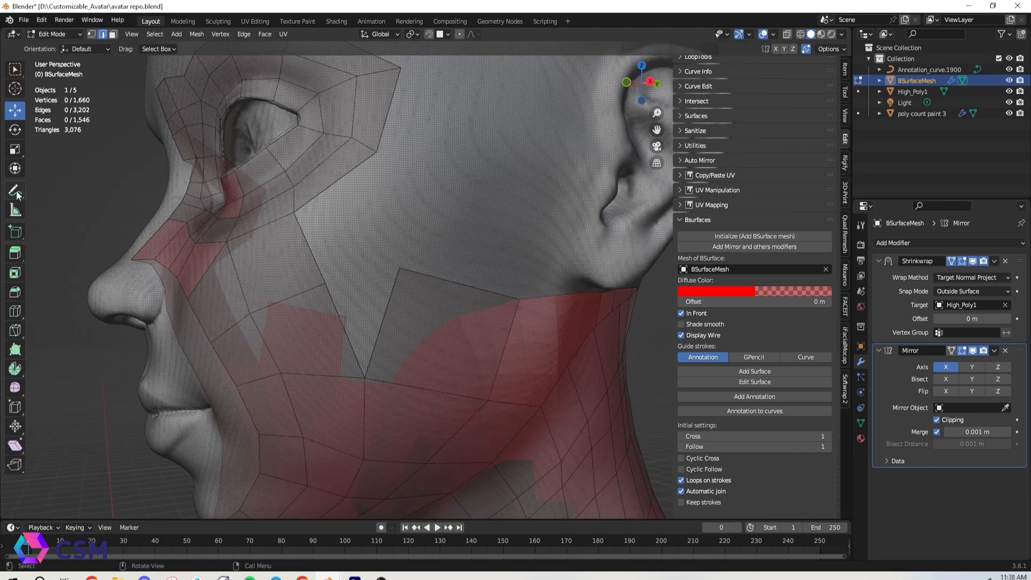
Draw annotation strokes and build Bsurfaces quad patches on the cheek and skull.
left_click(14, 190)
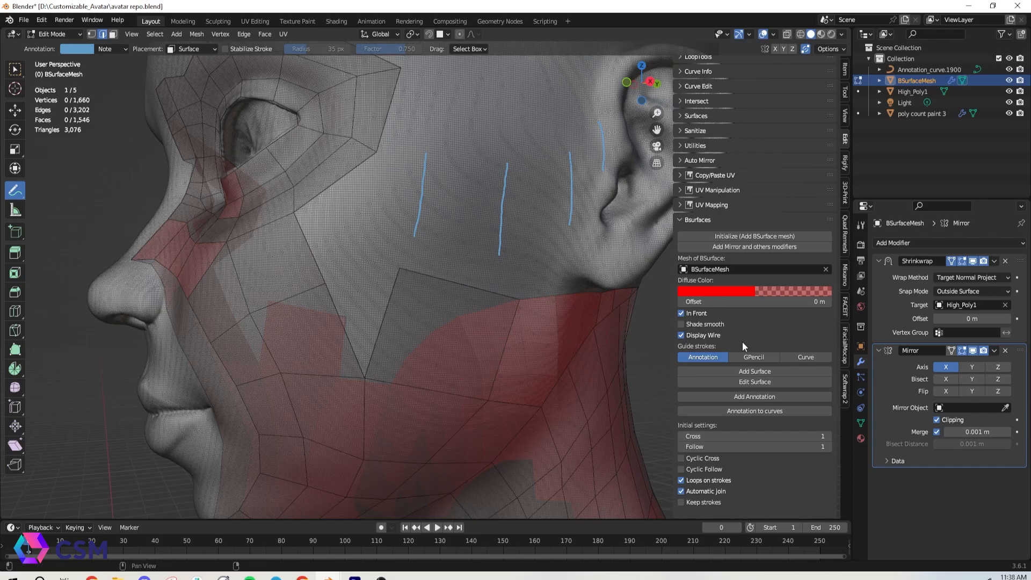
left_click(753, 371)
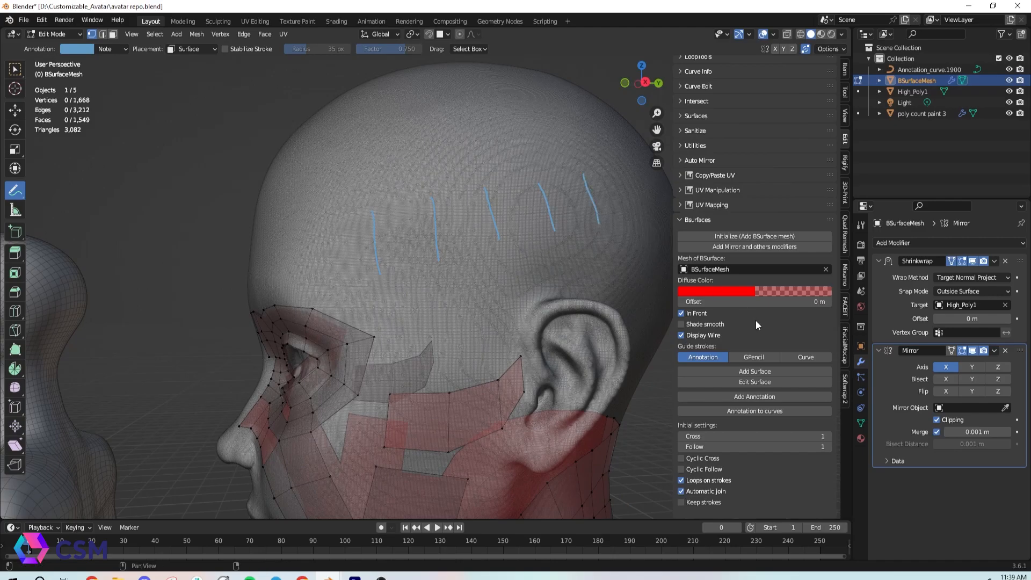
left_click(753, 371)
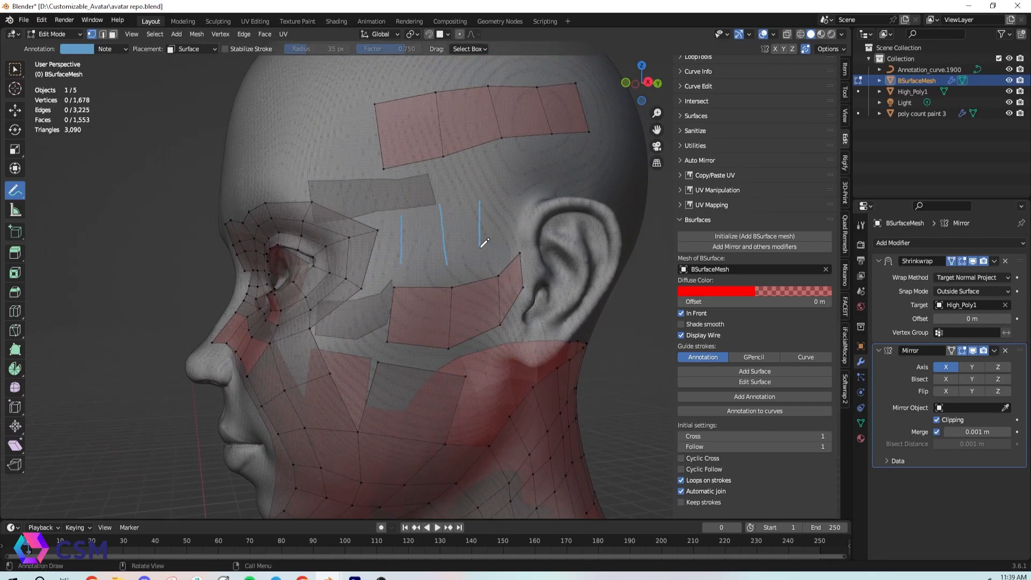
left_click(754, 371)
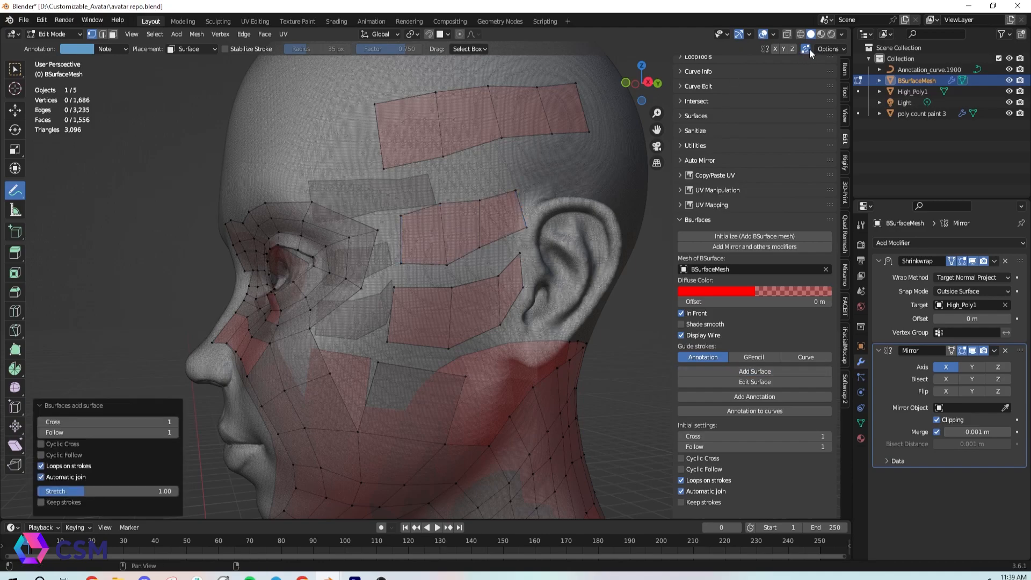
left_click(15, 168)
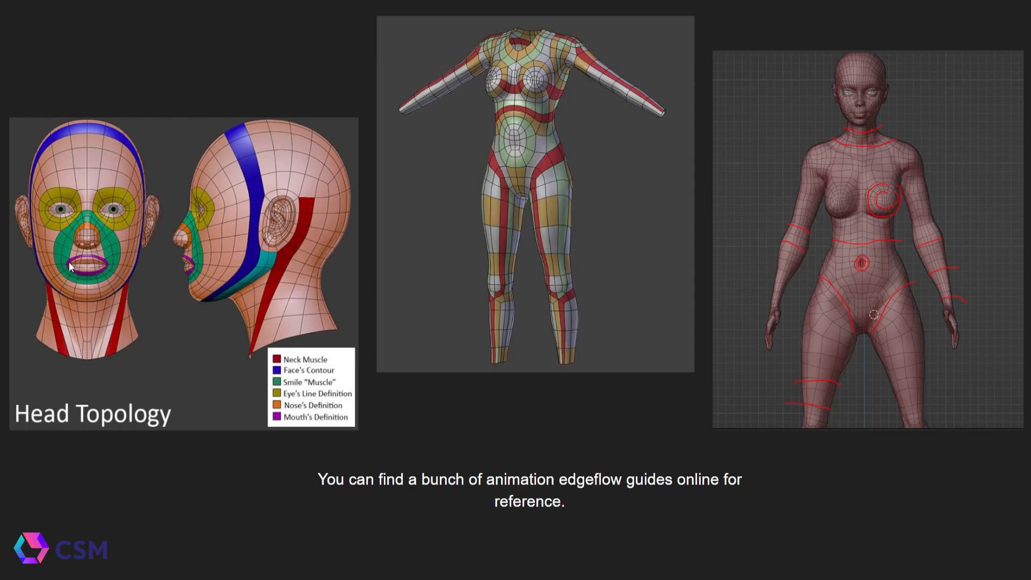
mouse_move(152, 222)
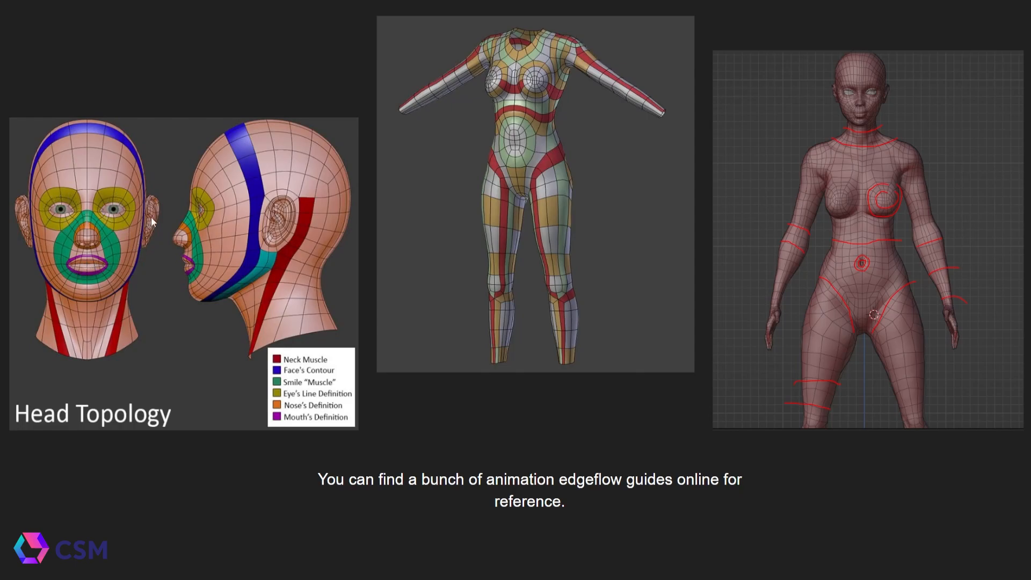
mouse_move(275, 266)
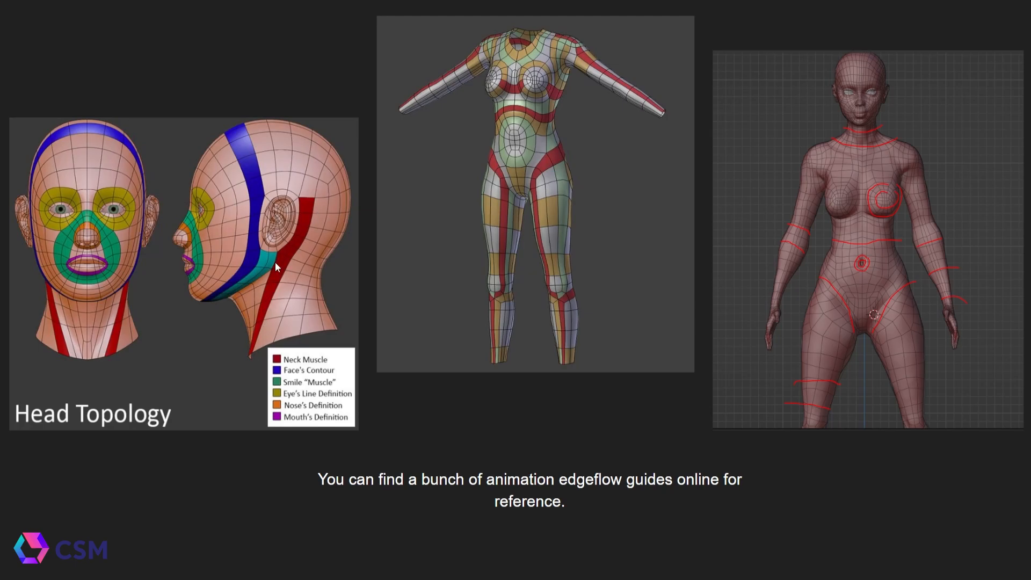
mouse_move(525, 136)
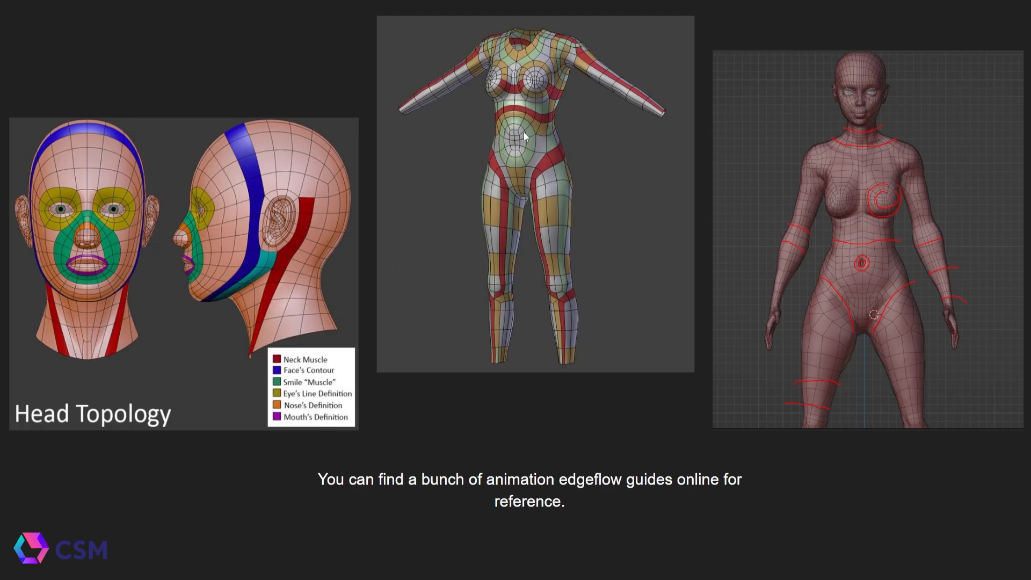
mouse_move(487, 43)
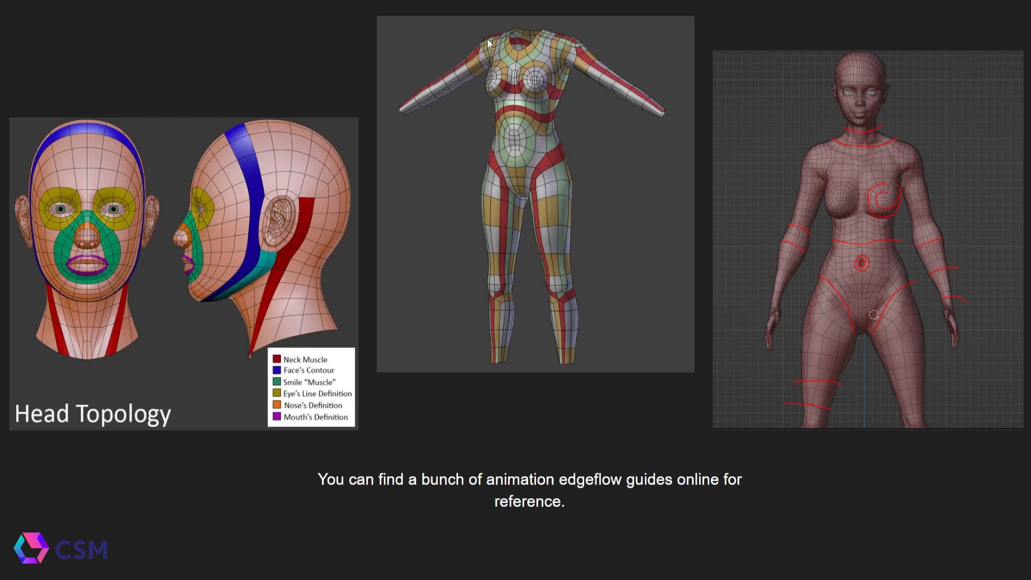
mouse_move(901, 149)
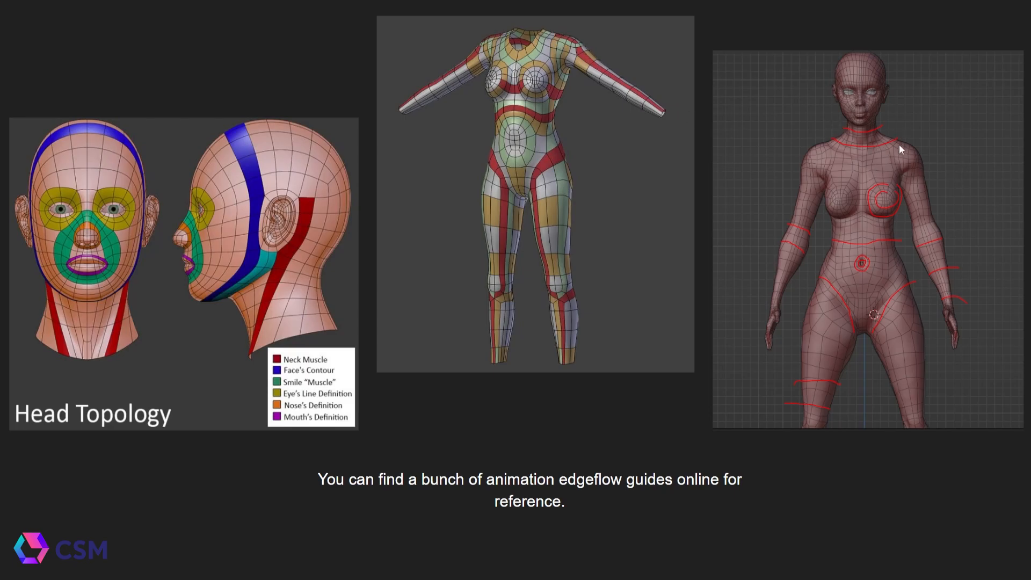
mouse_move(858, 353)
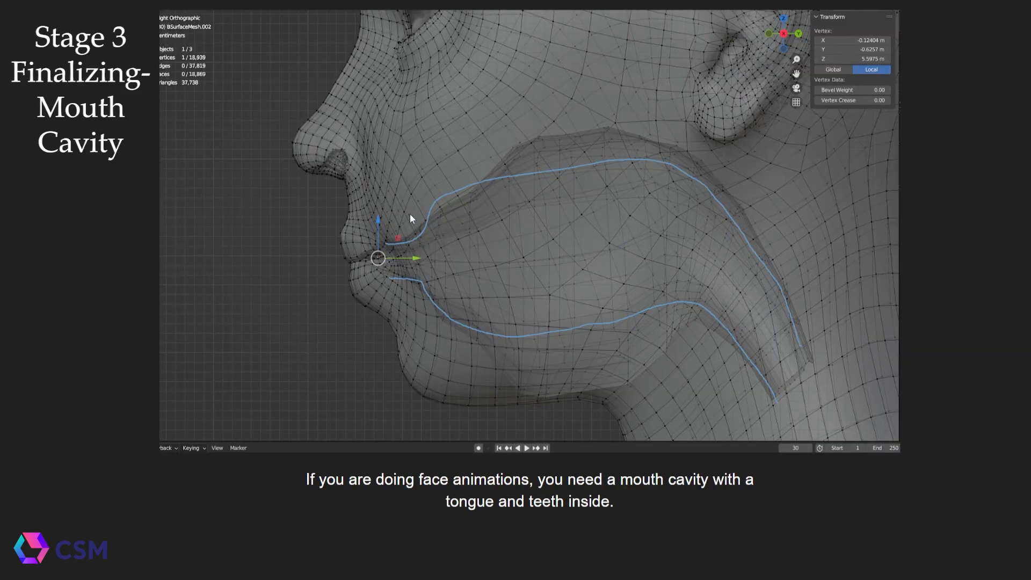
mouse_move(623, 162)
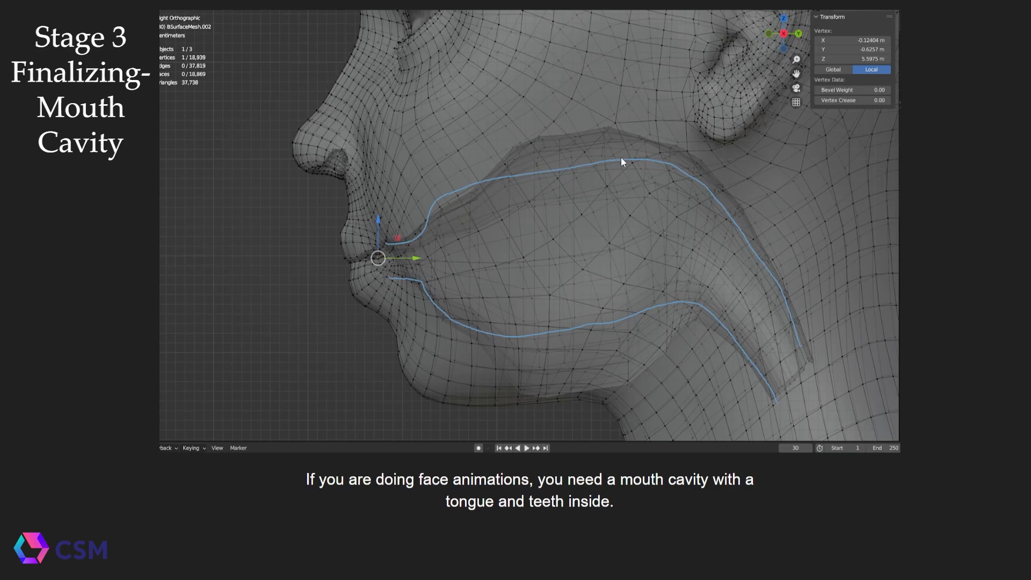
mouse_move(455, 302)
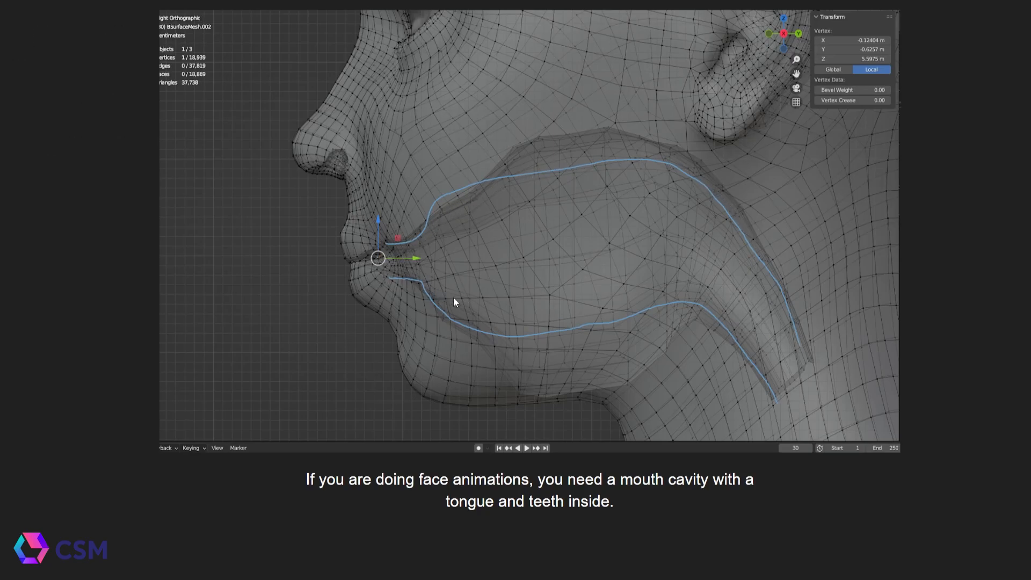
mouse_move(796, 389)
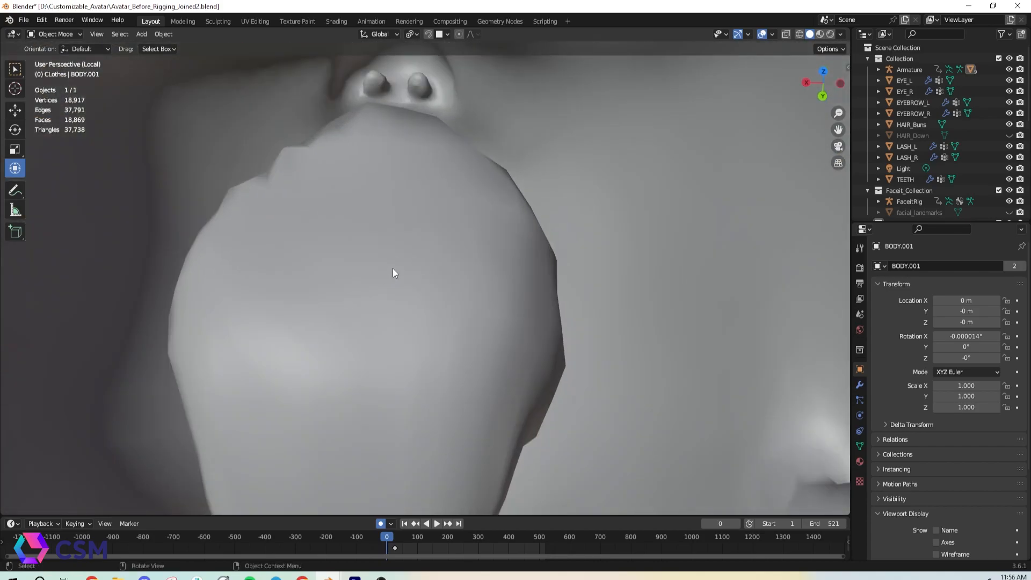
Put the body into Edit Mode, then the isolated TEETH object.
key("Tab")
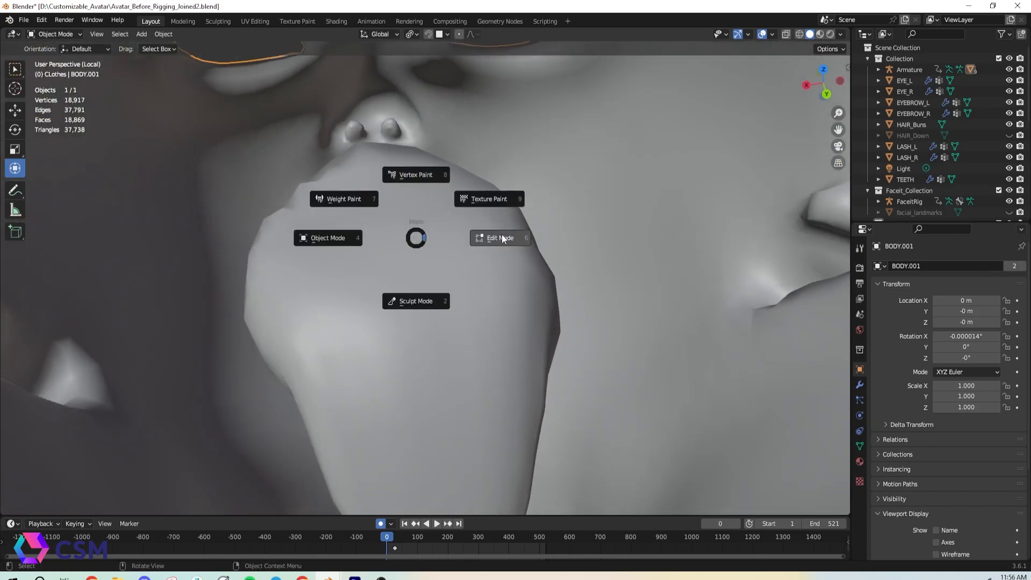
left_click(500, 237)
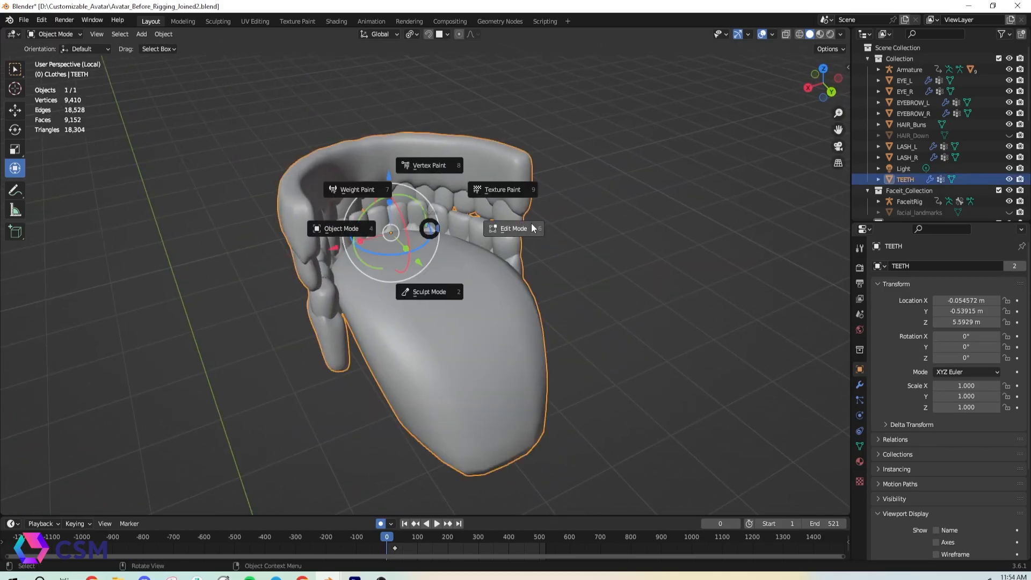
left_click(513, 228)
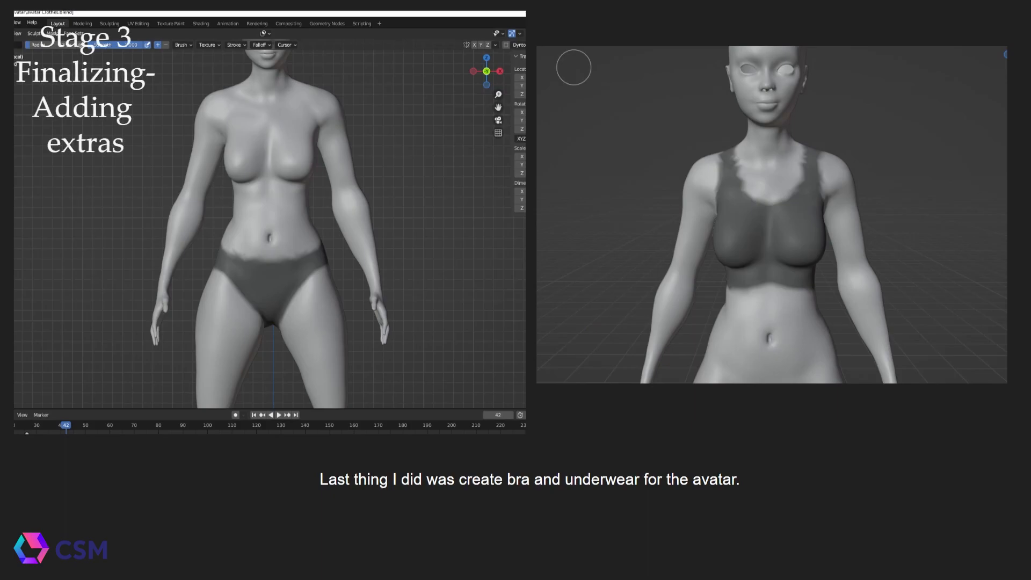
mouse_move(384, 289)
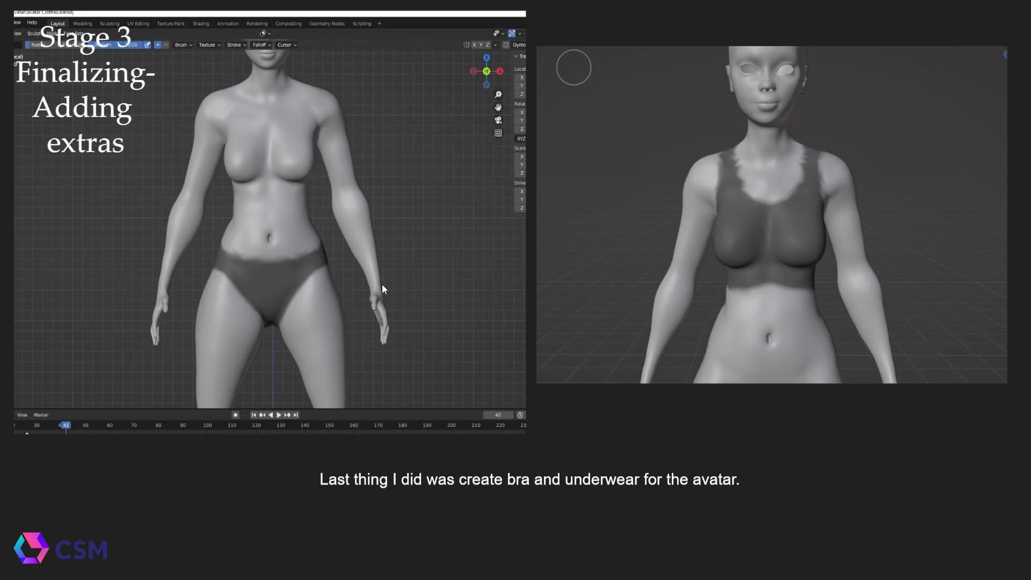
mouse_move(765, 191)
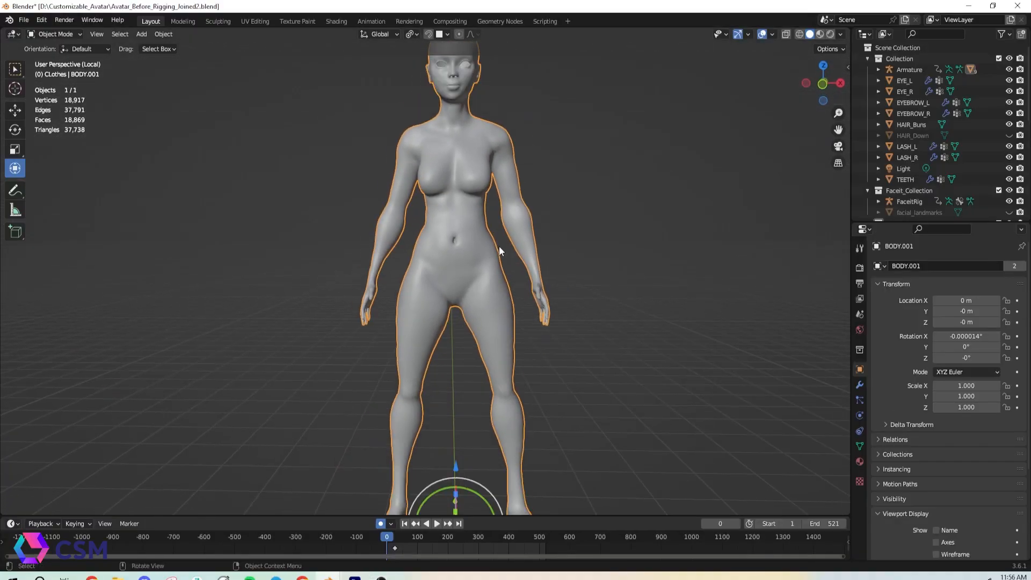
Deselect all, put BODY.001 in Sculpt Mode, and mask a shorts region over the hips and upper thighs.
left_click(460, 260)
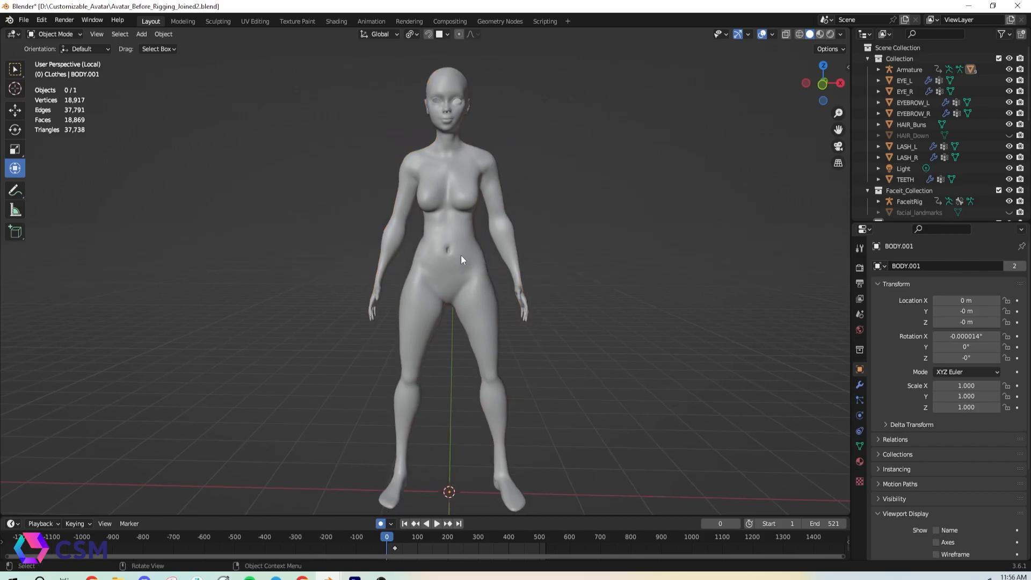
left_click(56, 33)
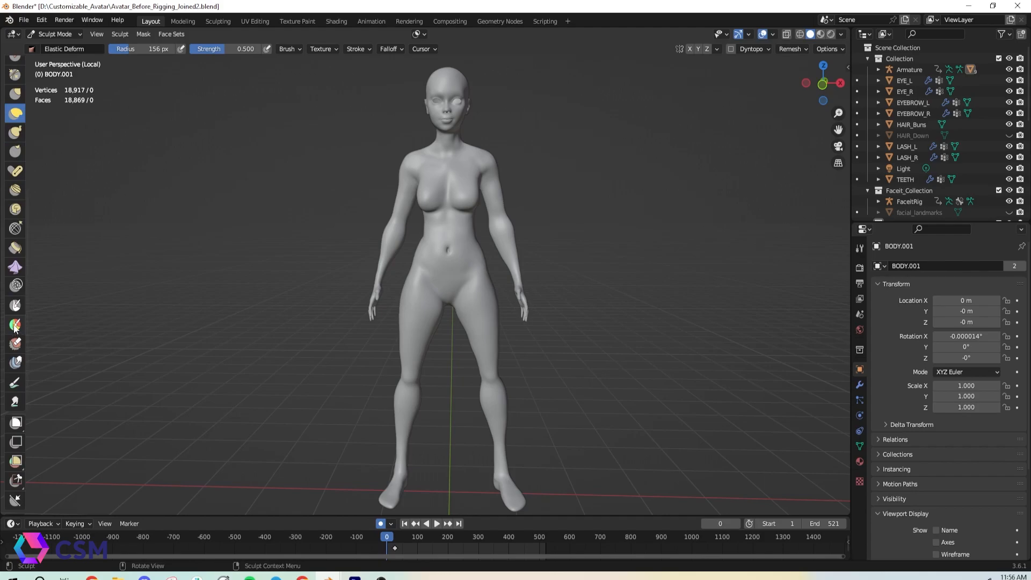
mouse_move(15, 285)
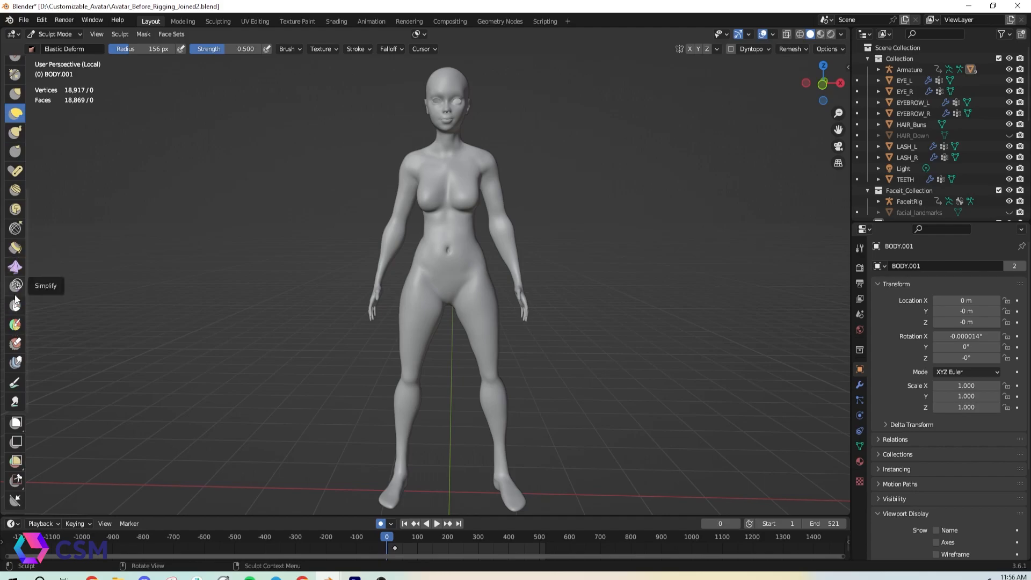
mouse_move(14, 307)
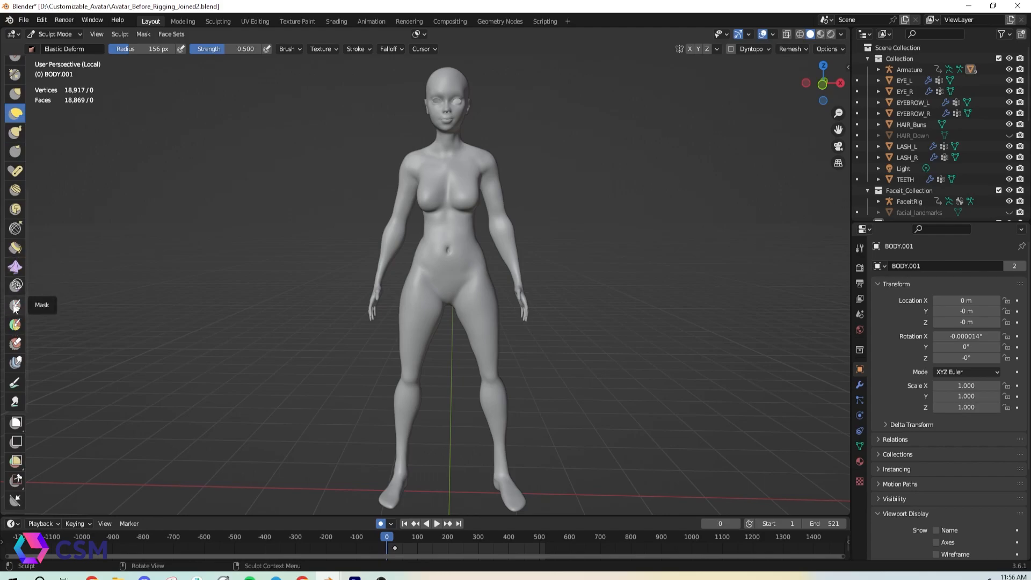
left_click(15, 307)
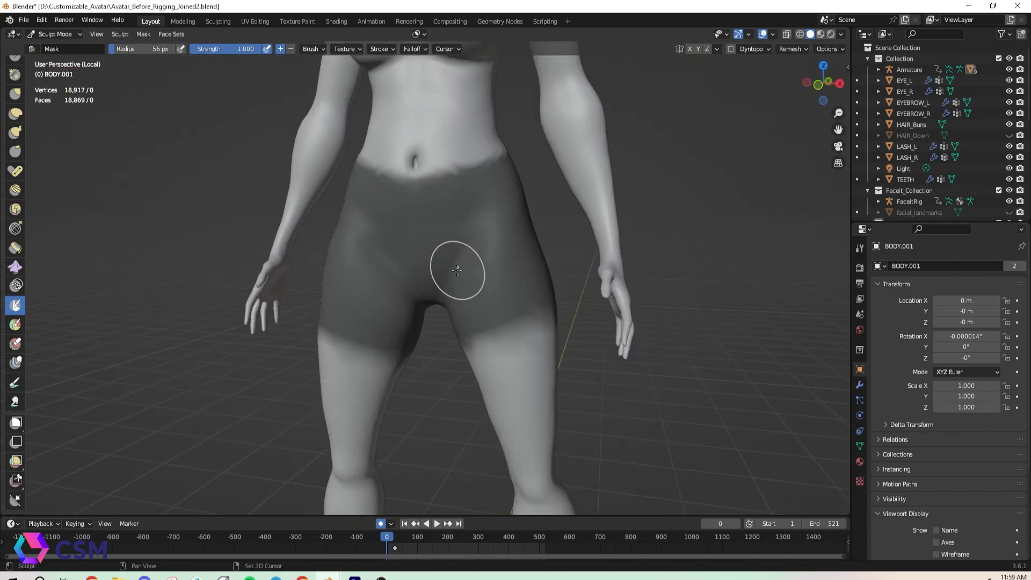
Run Mask Extract with Extract as Solid to create a separate shorts-shaped Clothes mesh.
left_click(143, 33)
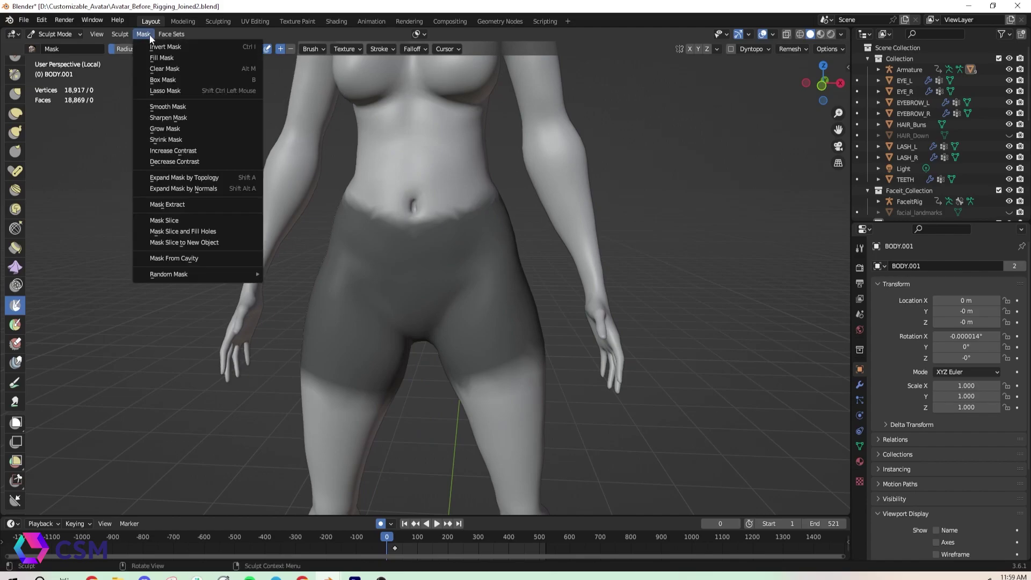
mouse_move(167, 204)
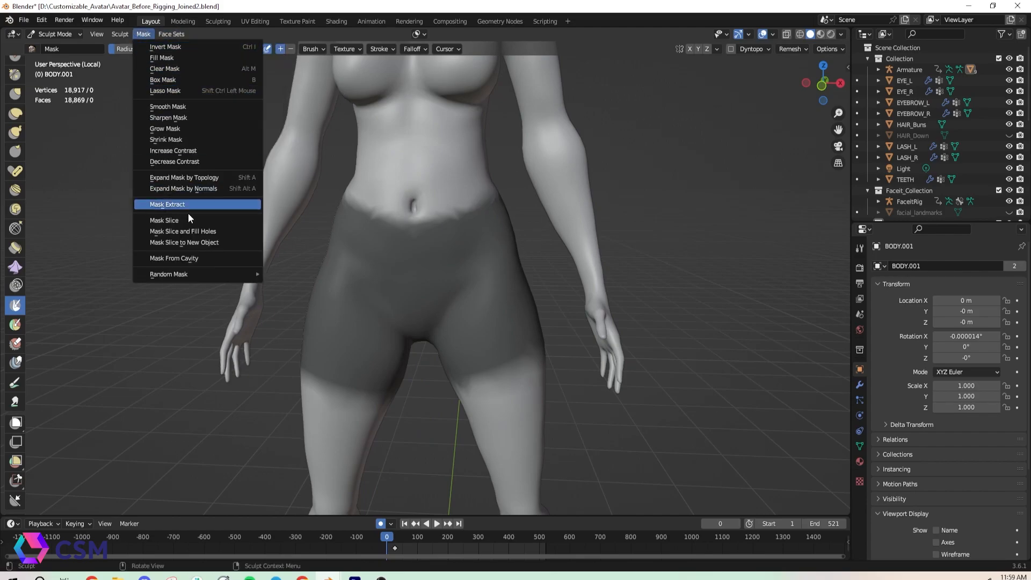
mouse_move(167, 206)
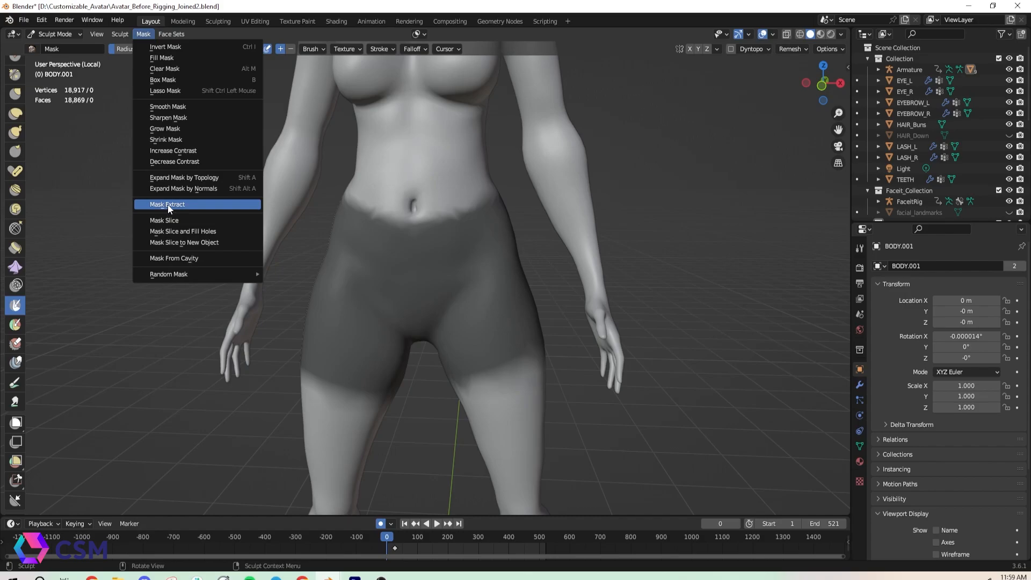
left_click(168, 204)
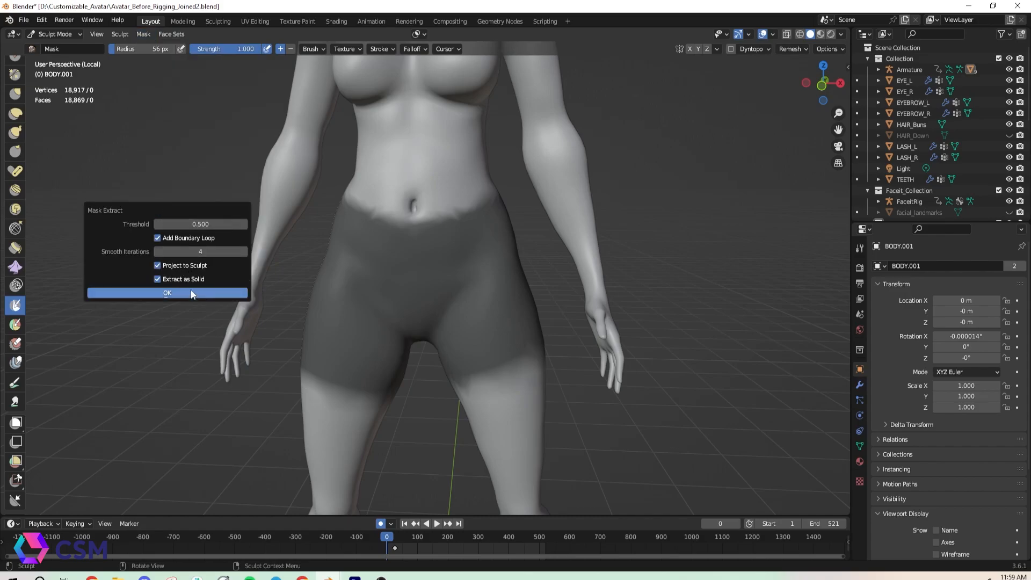
left_click(167, 292)
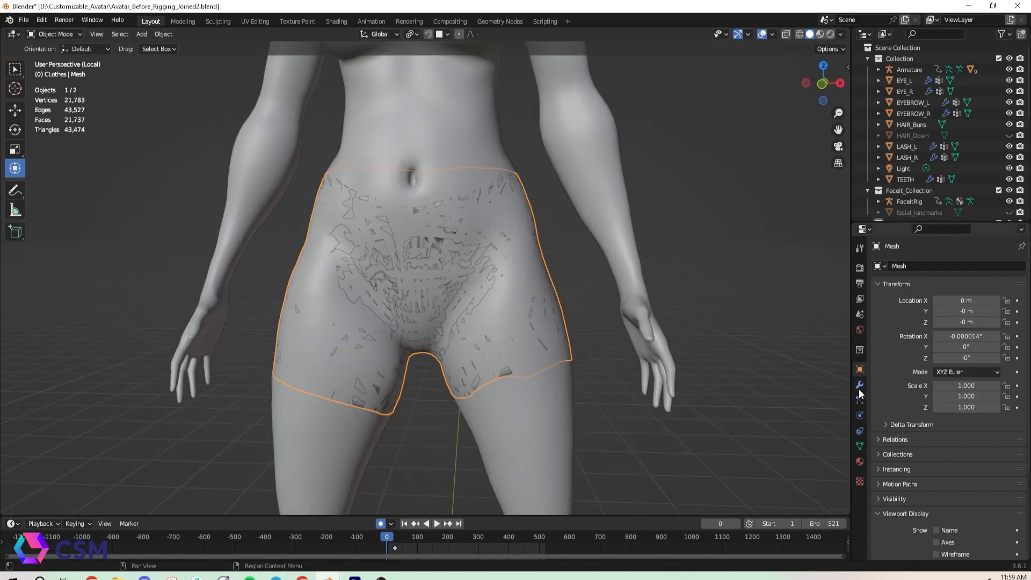
Sculpt the extracted shorts with the Inflate/Deflate brush so they sit smoothly over the hips.
left_click(859, 384)
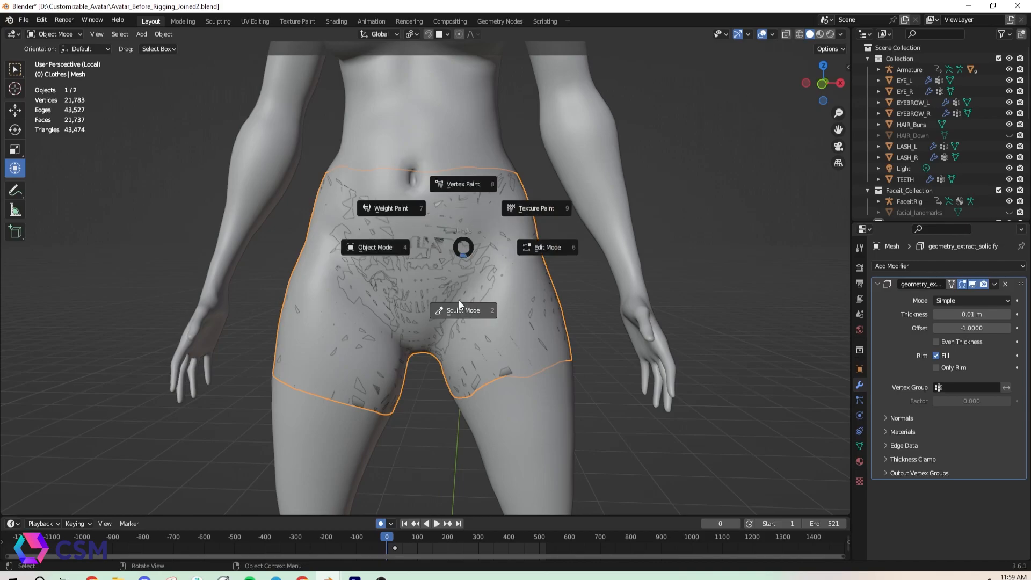
left_click(463, 310)
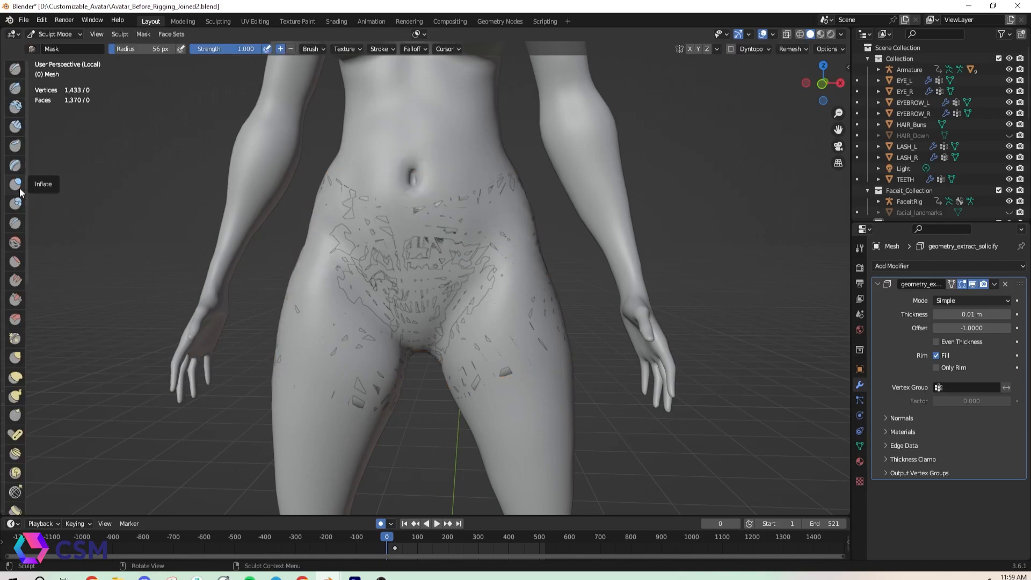
left_click(15, 185)
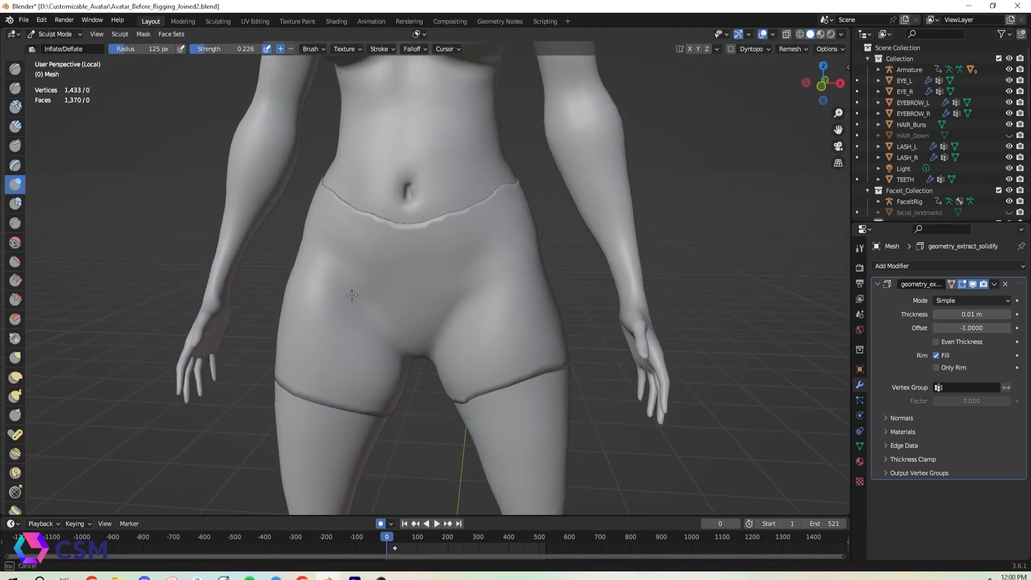
left_click(14, 242)
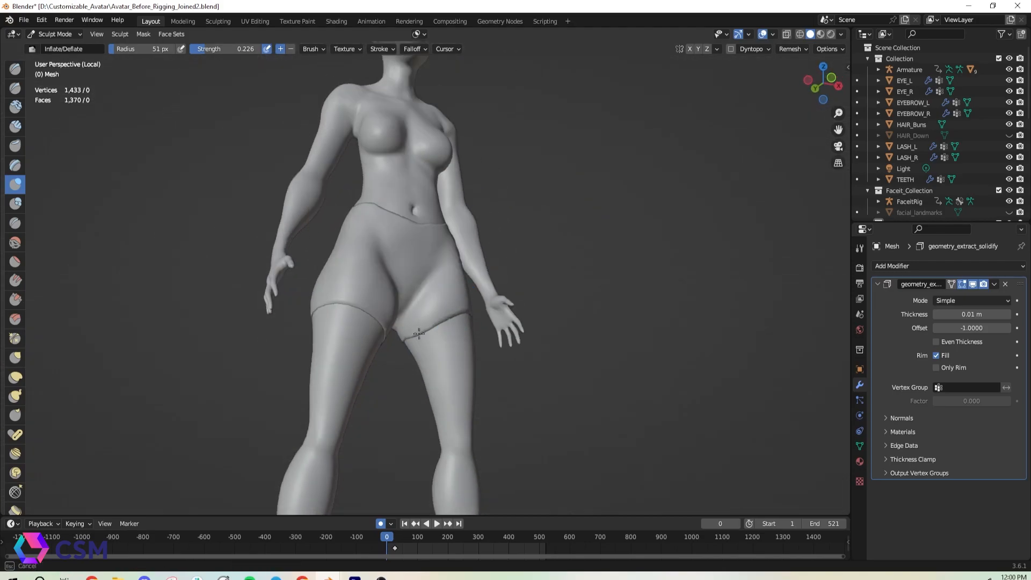
left_click(55, 34)
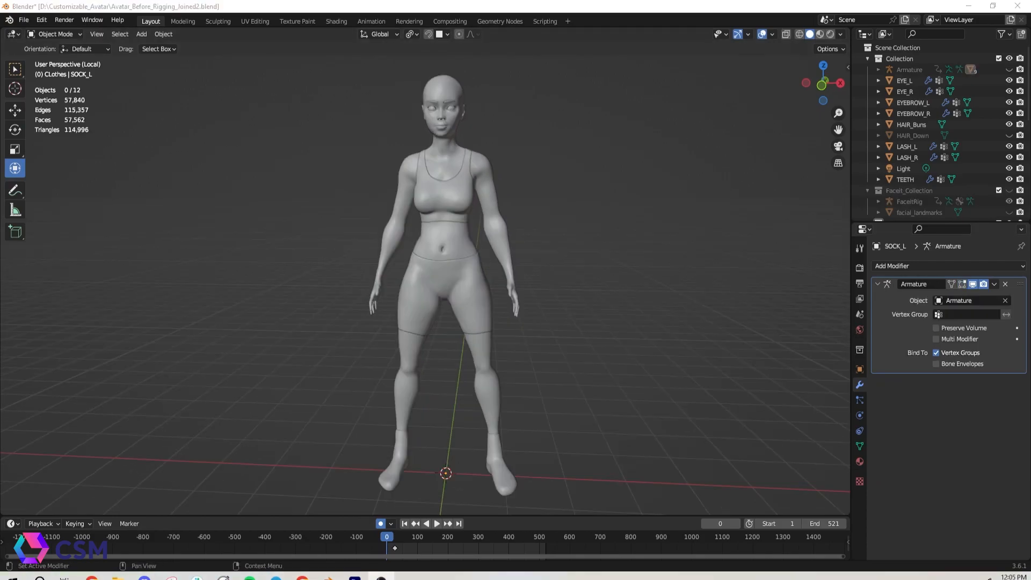
mouse_move(598, 319)
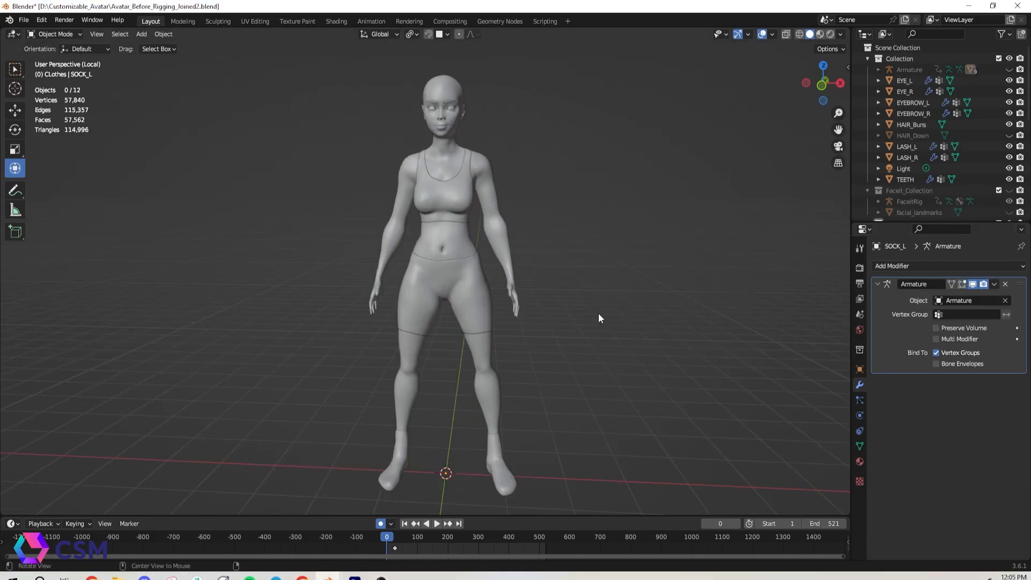